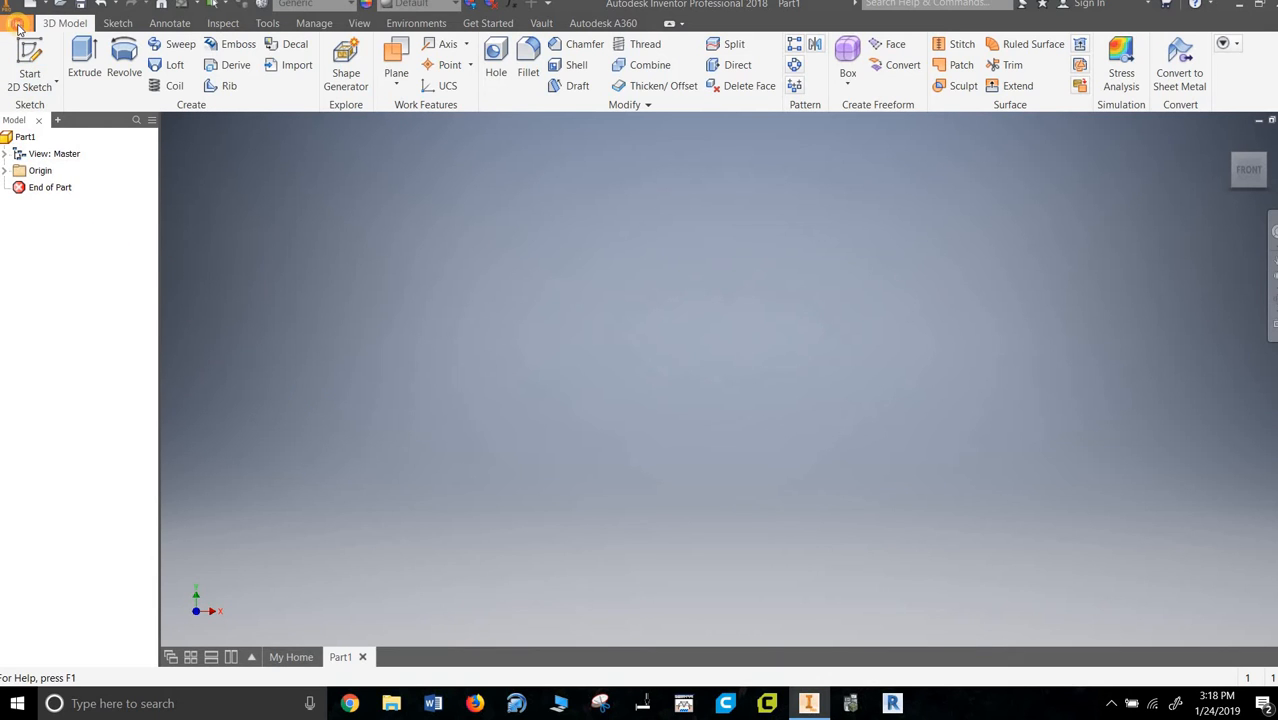
Save the new part as '#8 Linkage Peg TittertonJ' in the Minuature Train Project folder
left_click(16, 23)
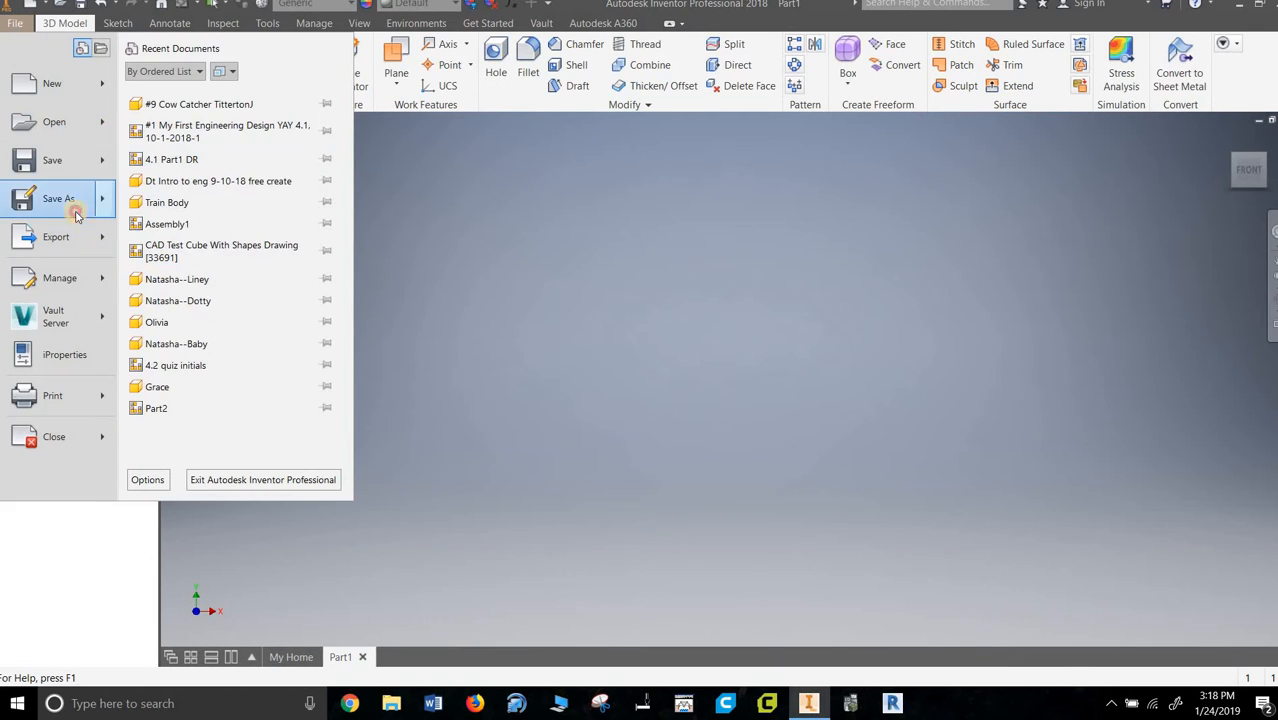
left_click(58, 198)
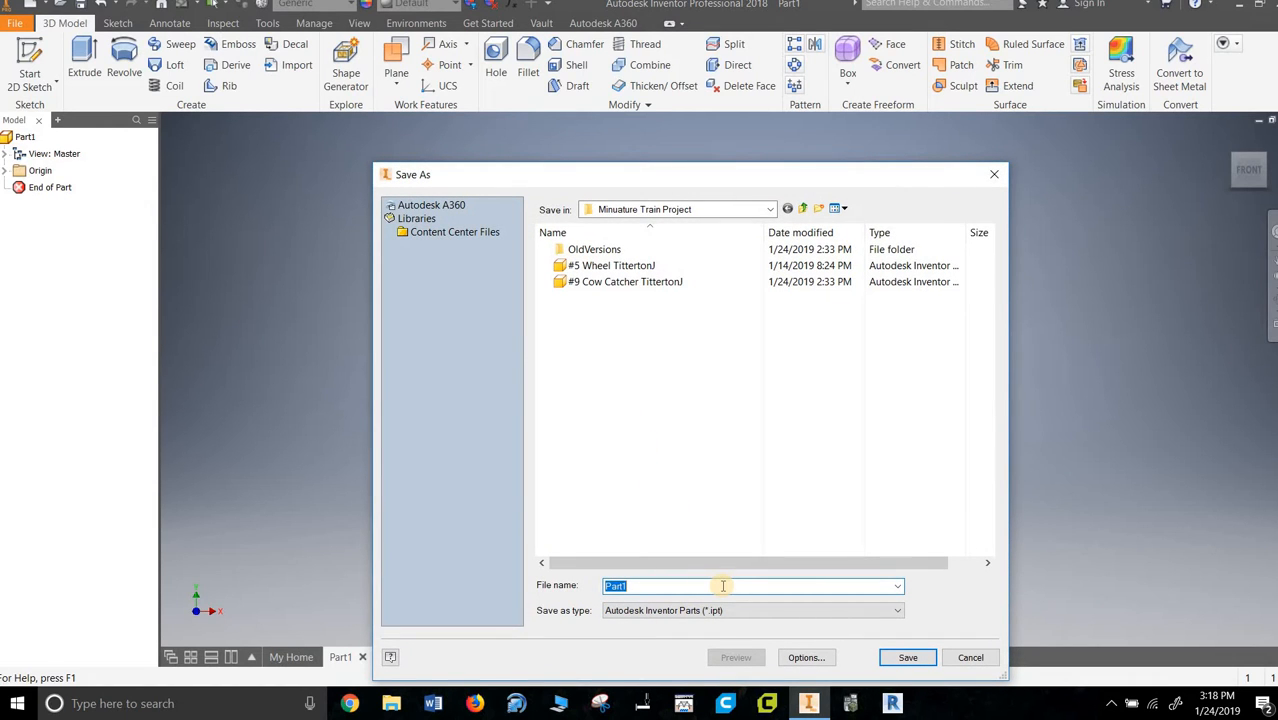
type("#8 Linkage Peg T")
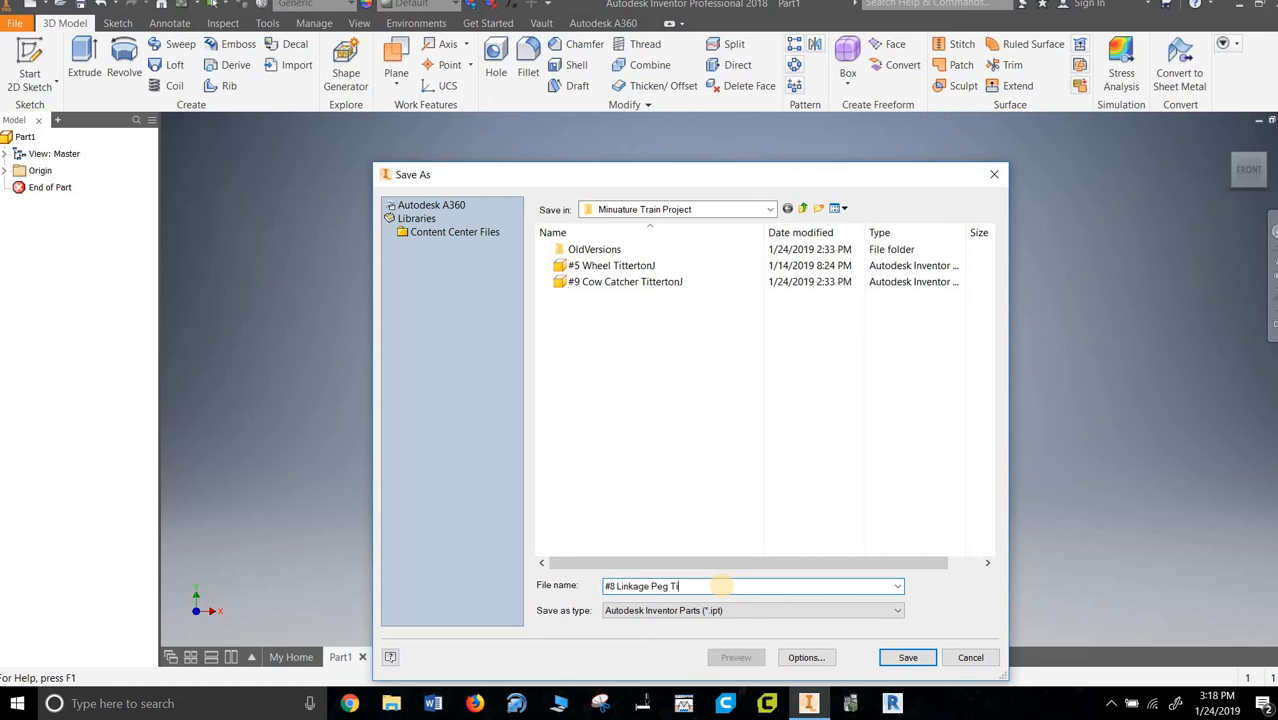
type("ittertonJ")
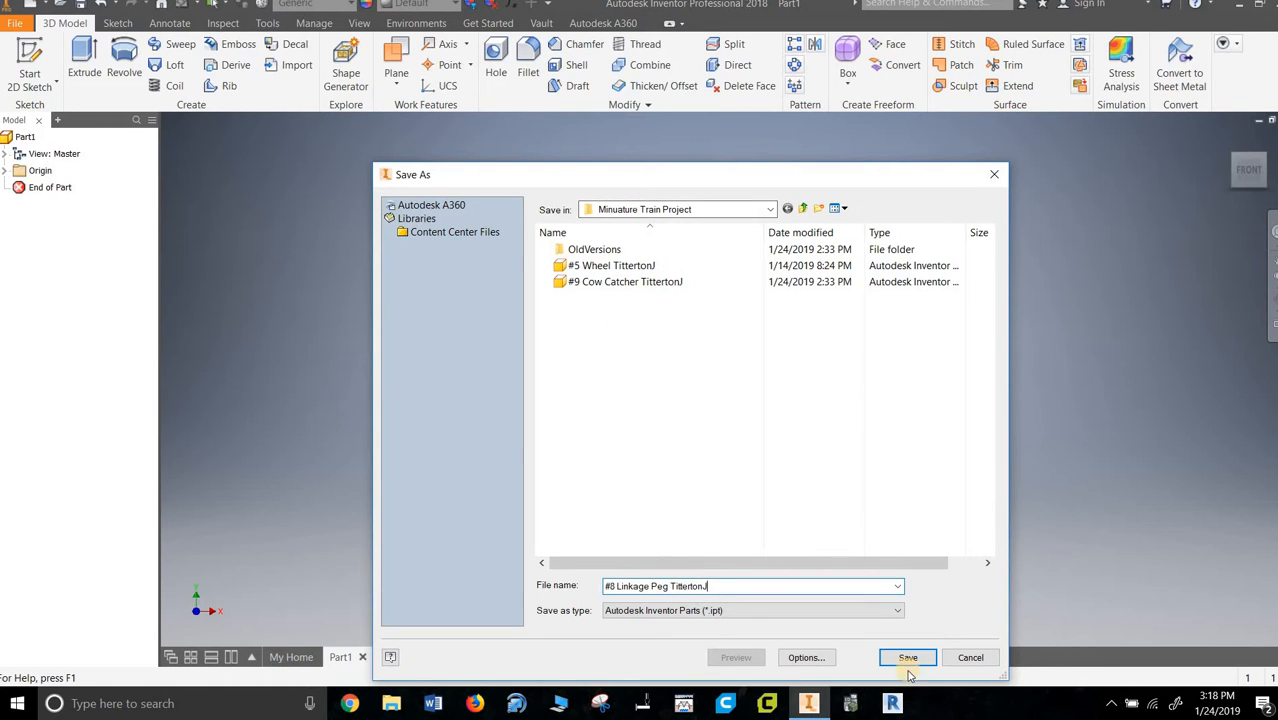
left_click(907, 657)
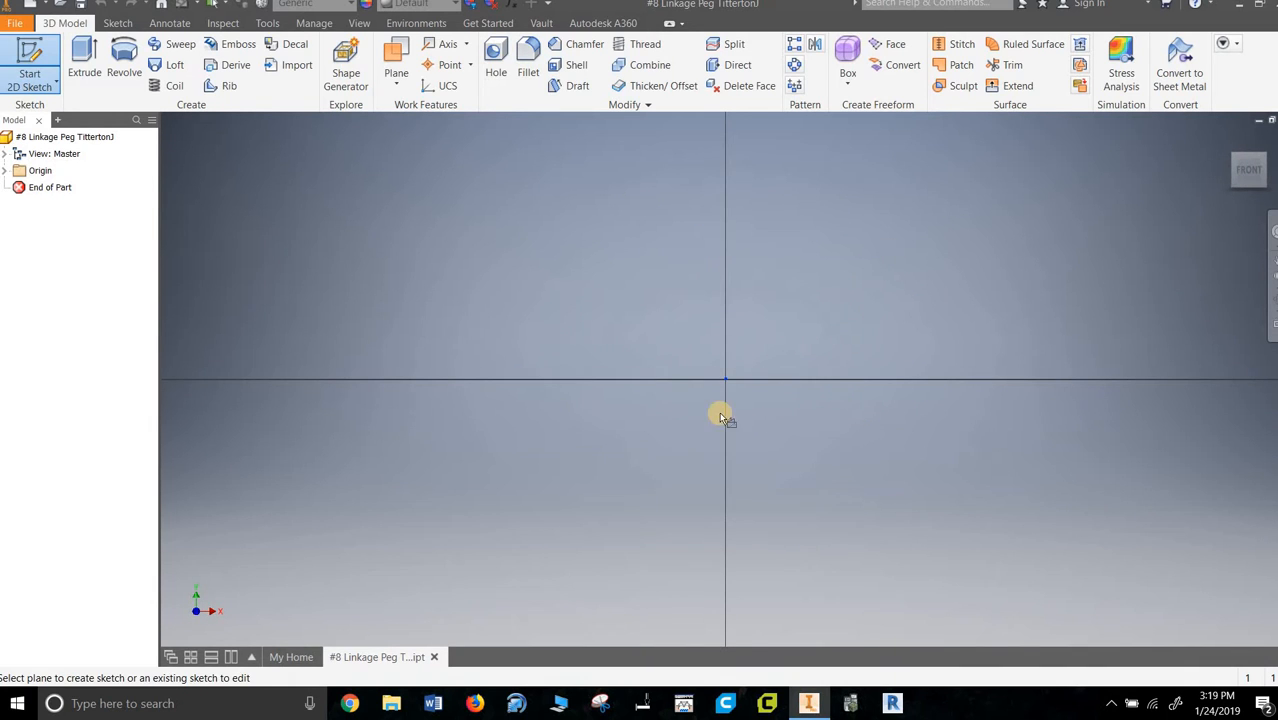
On the front plane, draw the .325 axis line, the .031 step and the .250 line
left_click(720, 415)
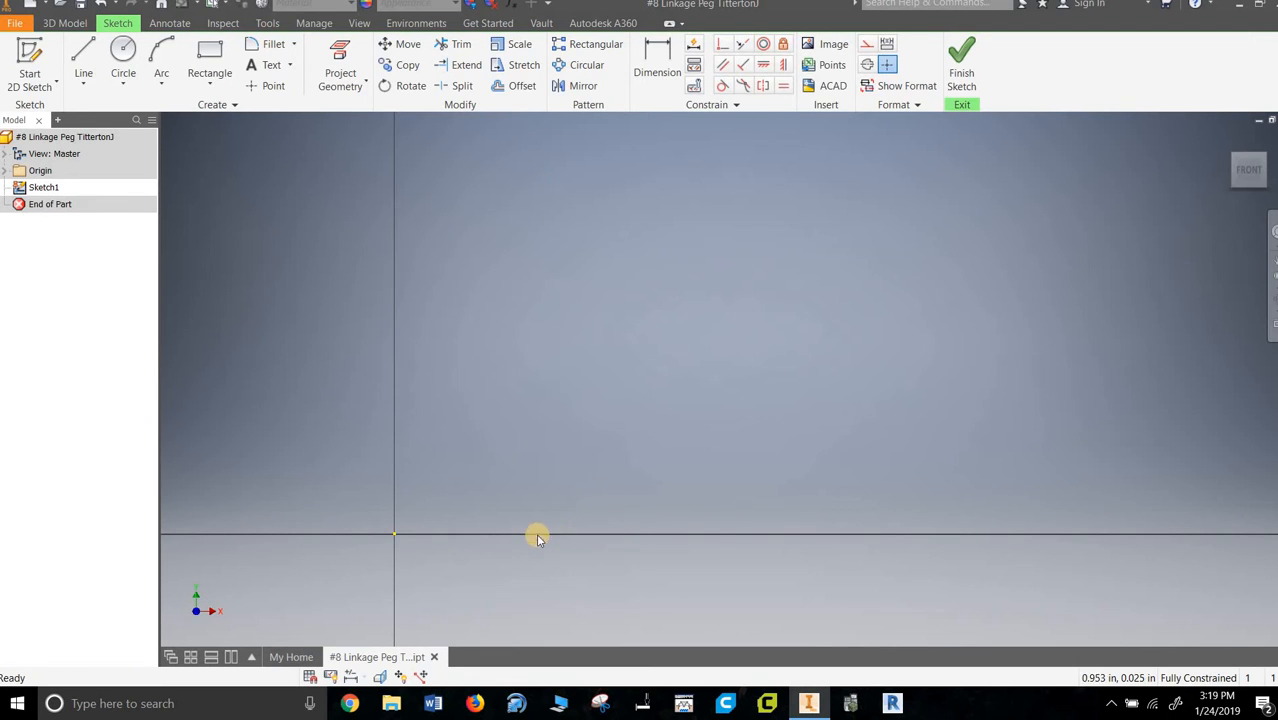
left_click(83, 55)
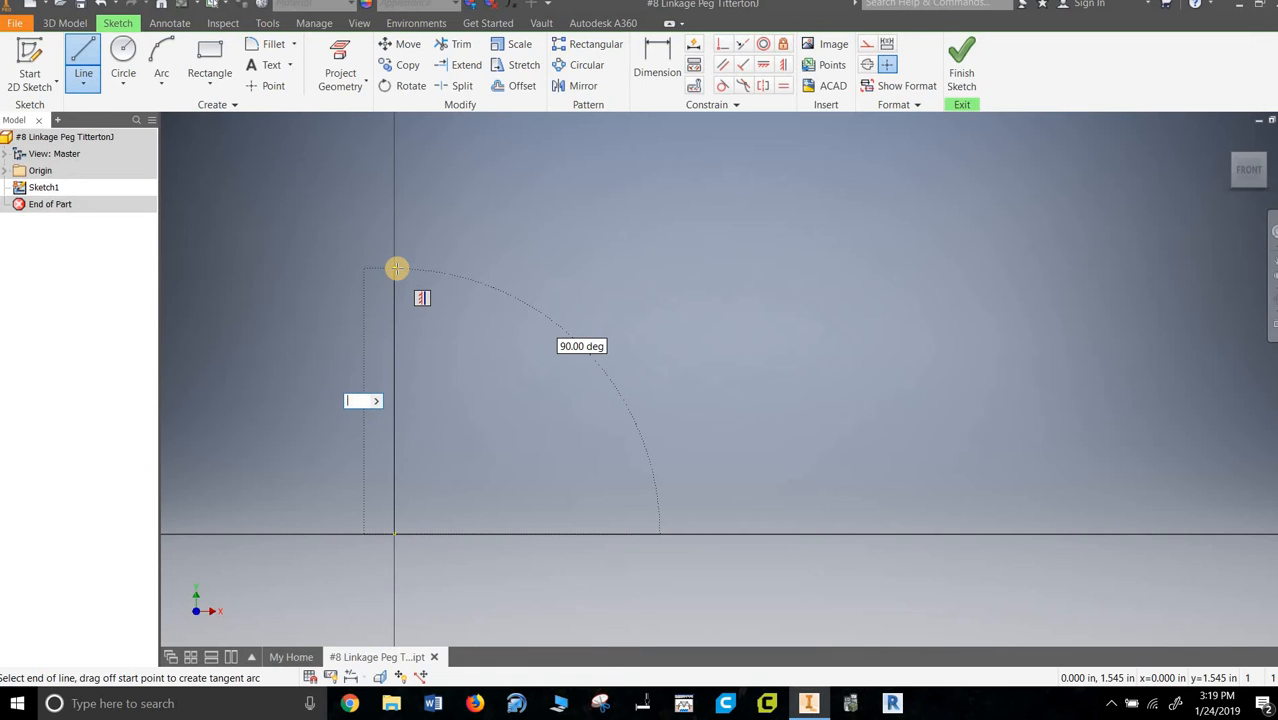
type("3.325")
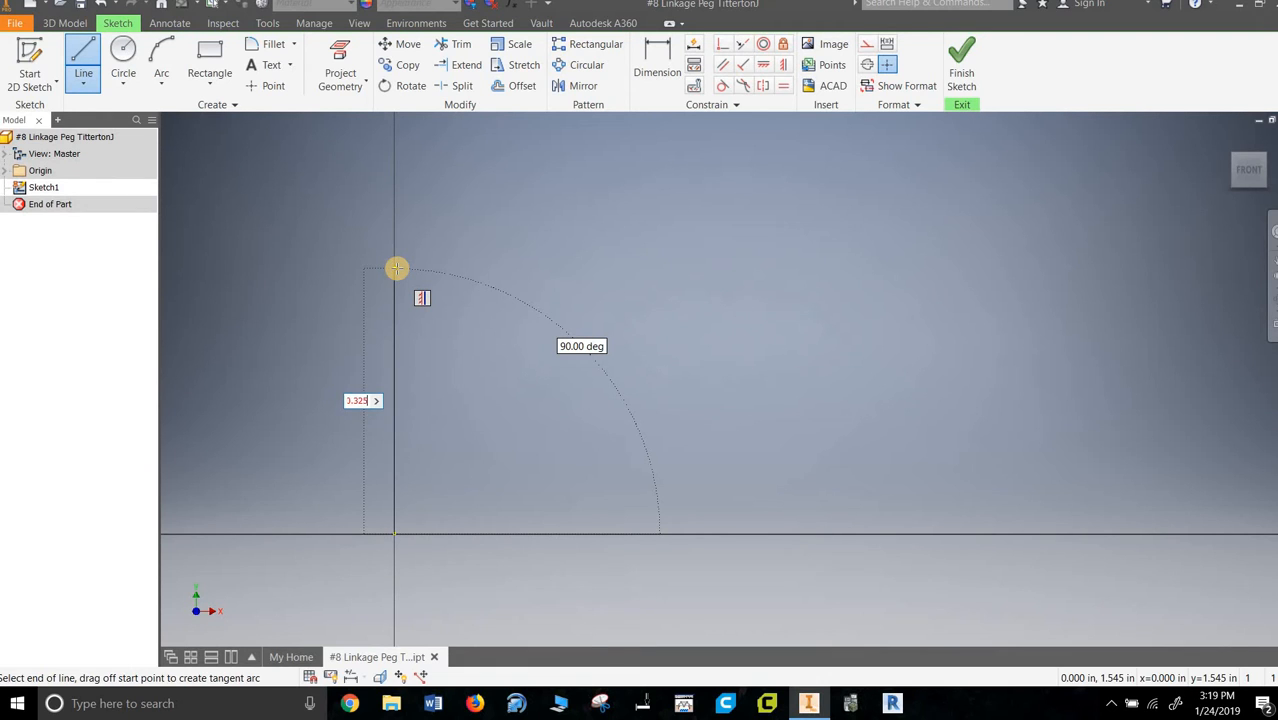
left_click_drag(397, 268, 795, 295)
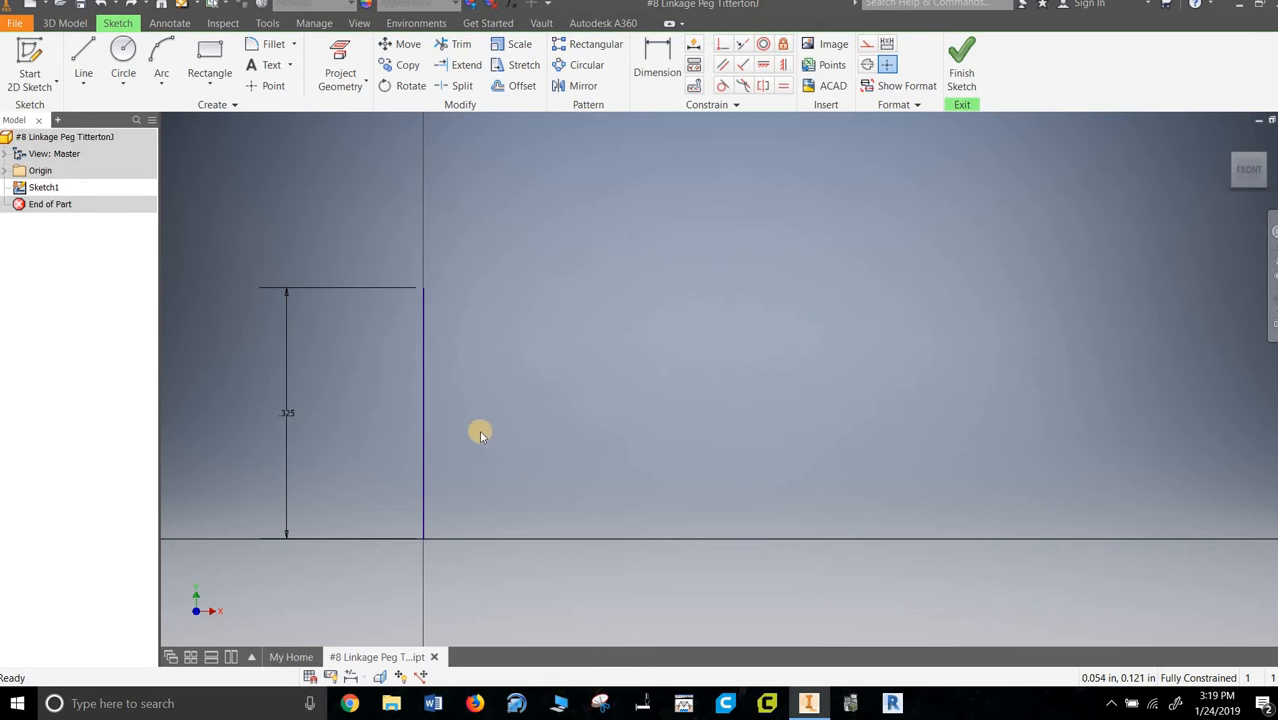
left_click(83, 55)
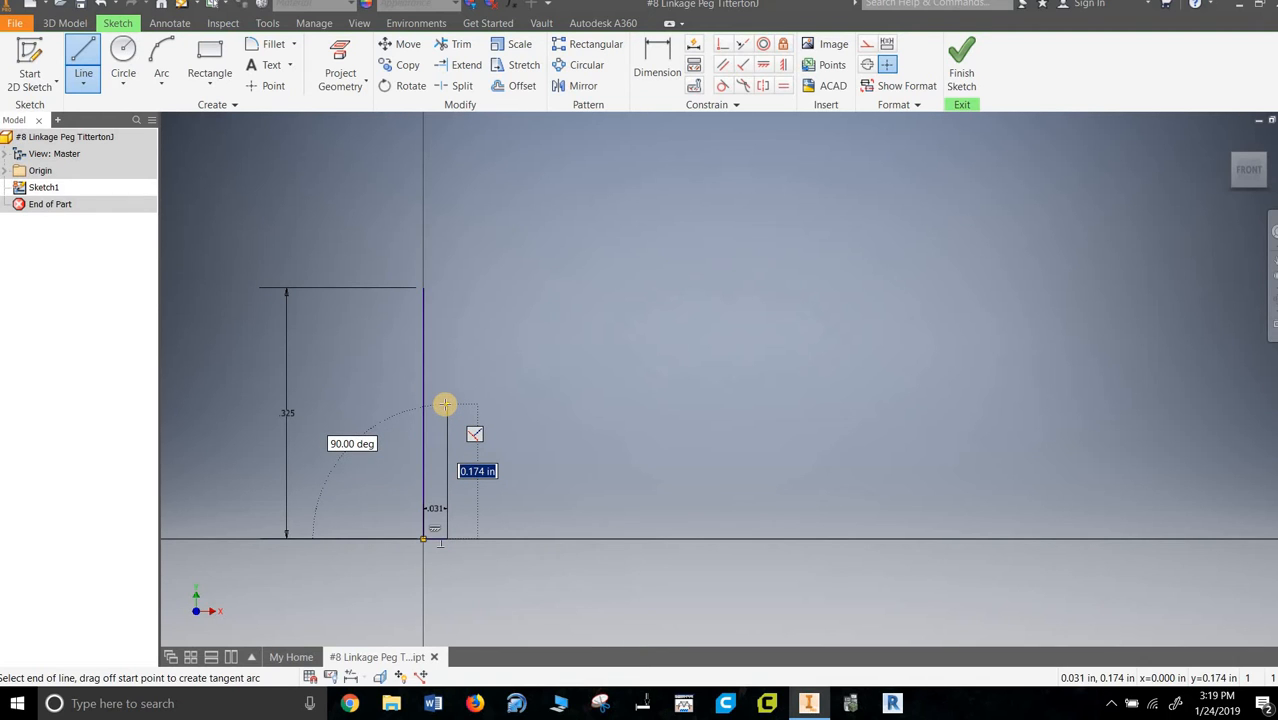
type("0.2")
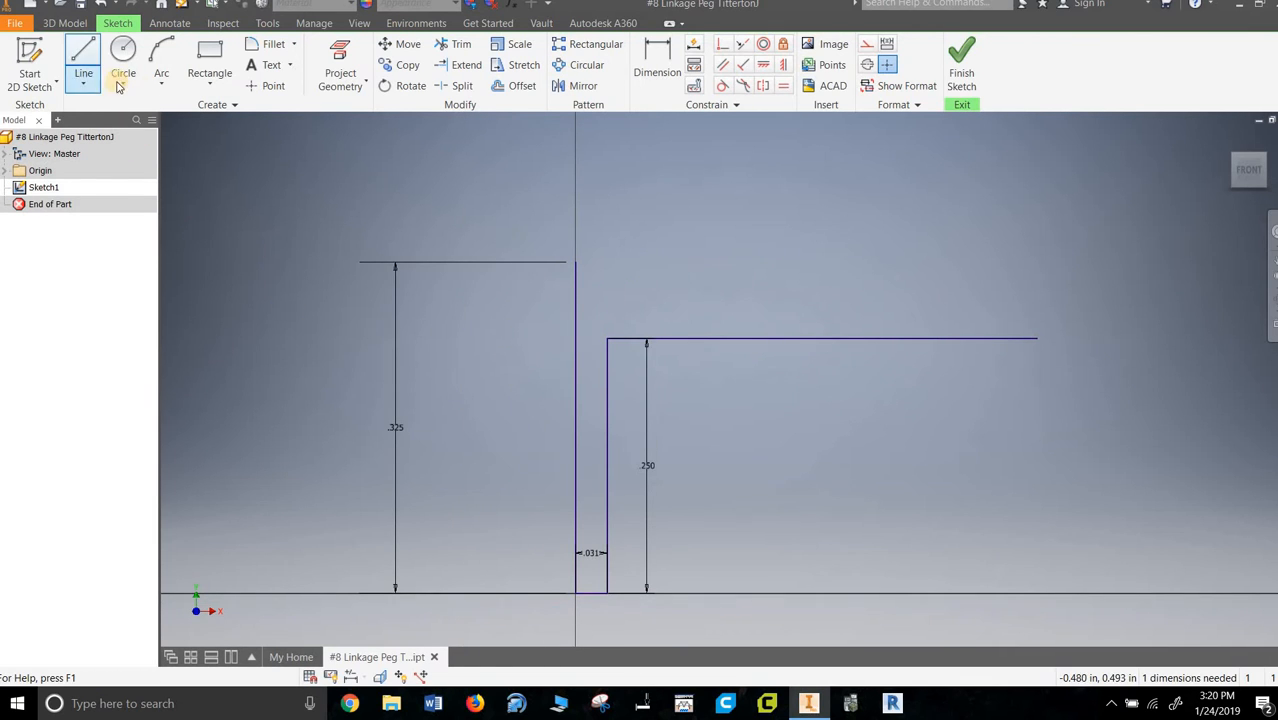
Draw the .312-diameter head circle centred .156 below the top of the axis line
left_click(161, 55)
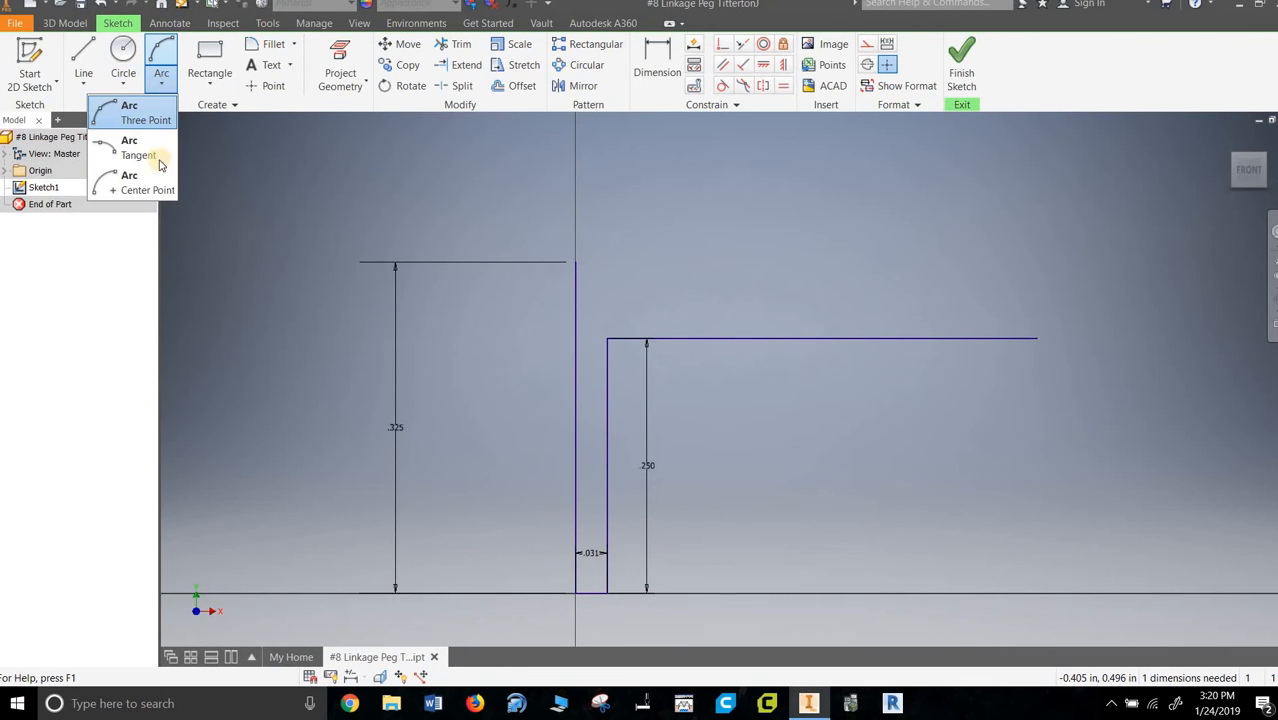
mouse_move(130, 107)
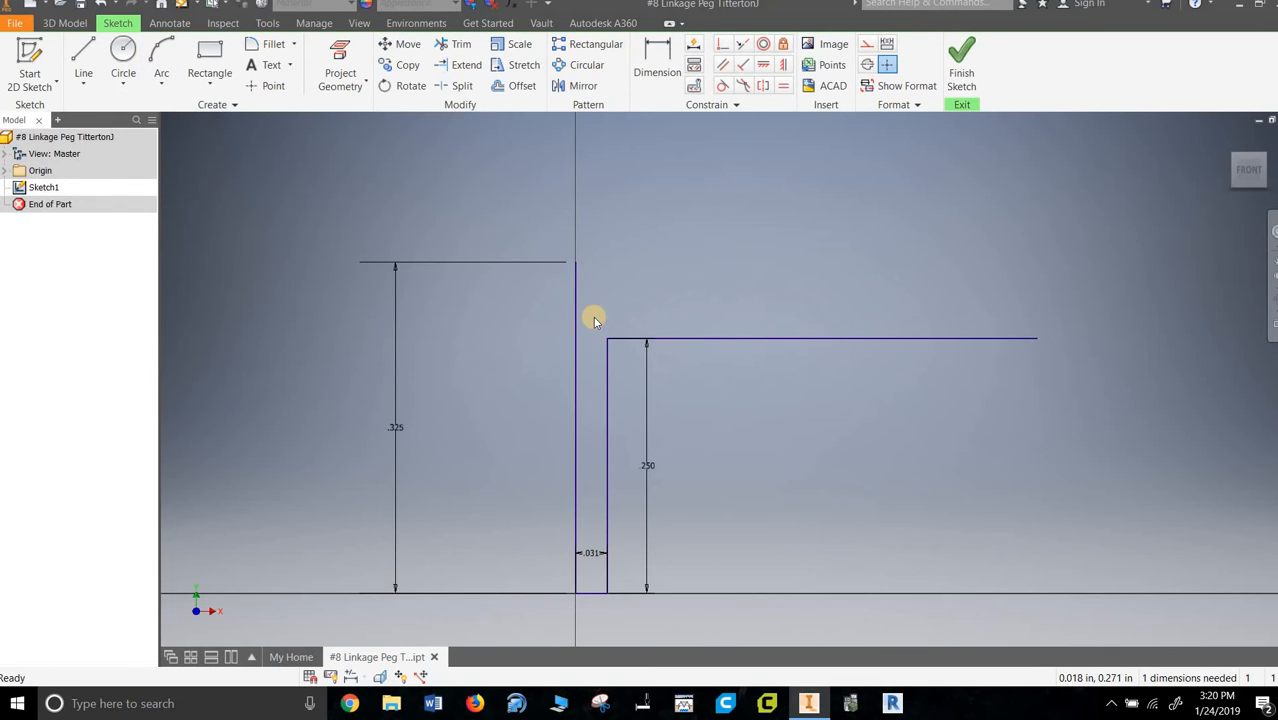
mouse_move(573, 315)
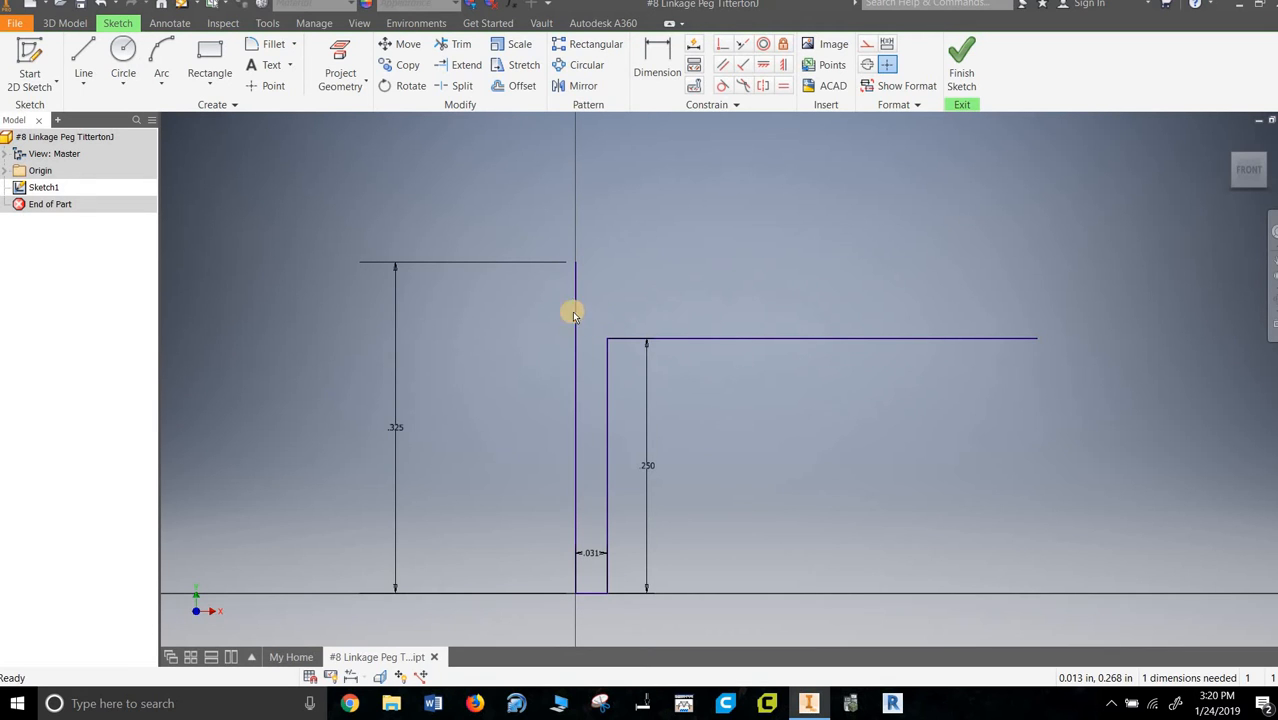
left_click(83, 55)
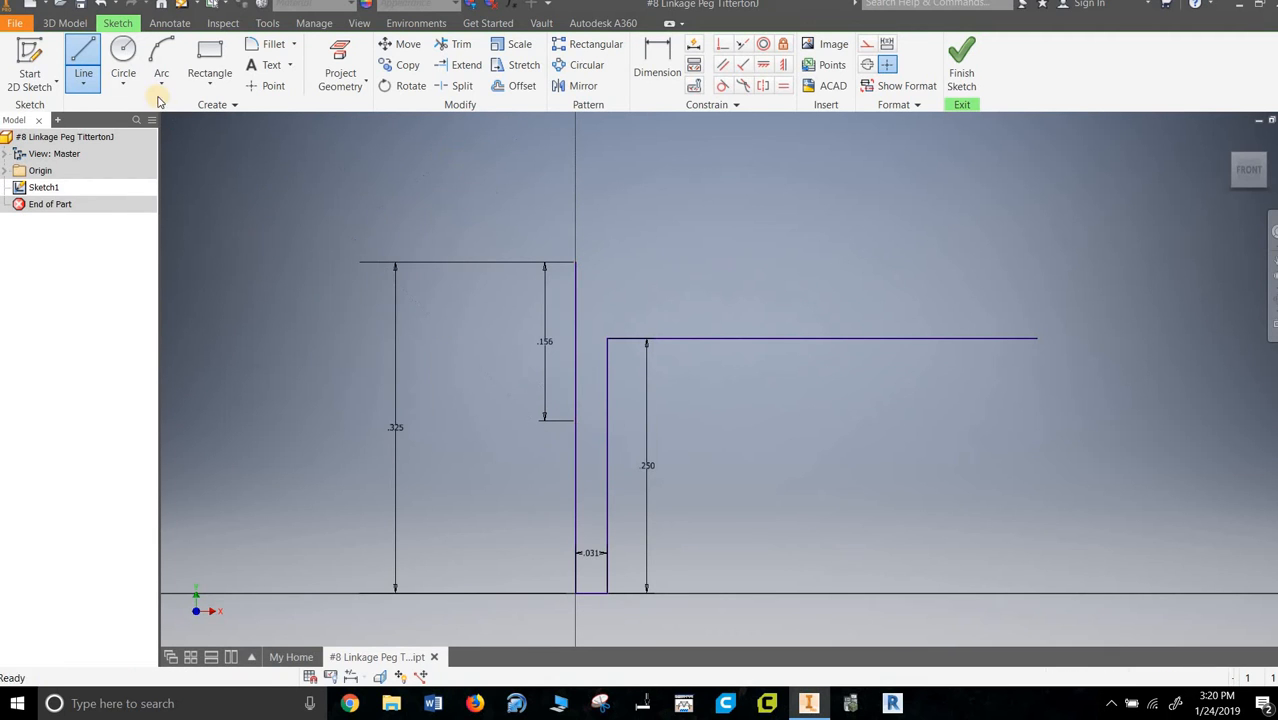
left_click(123, 55)
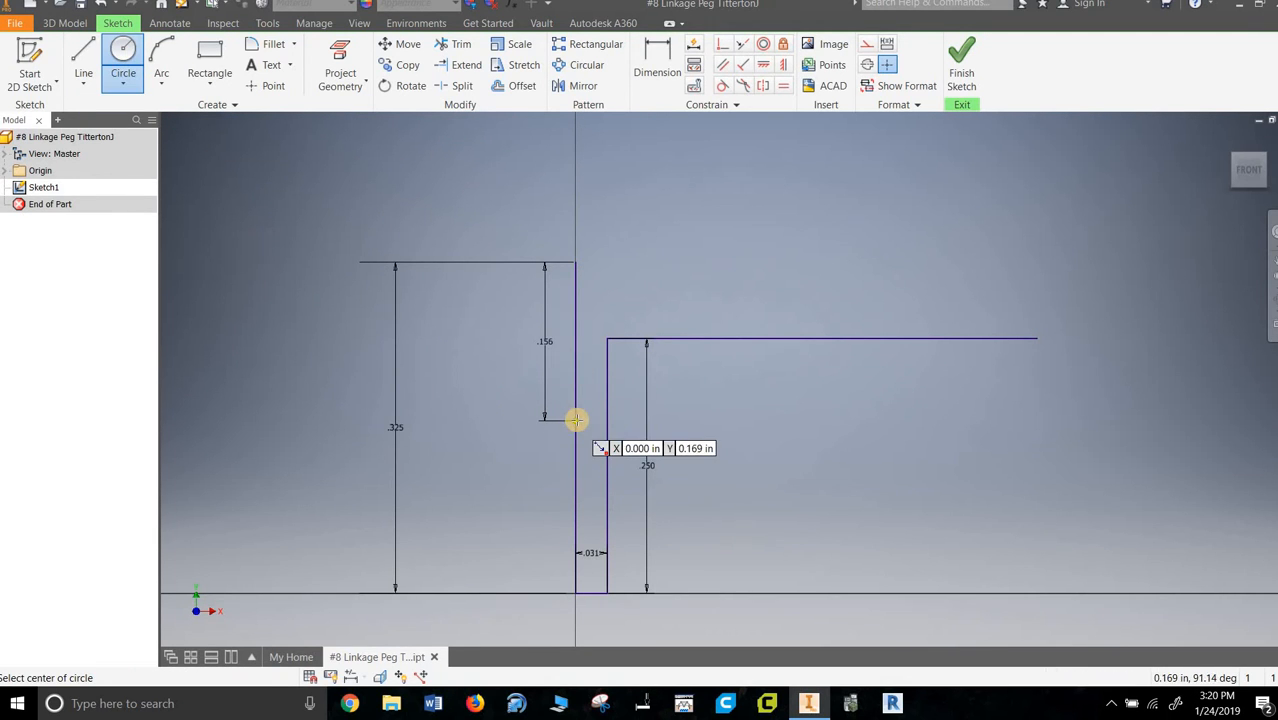
left_click(575, 420)
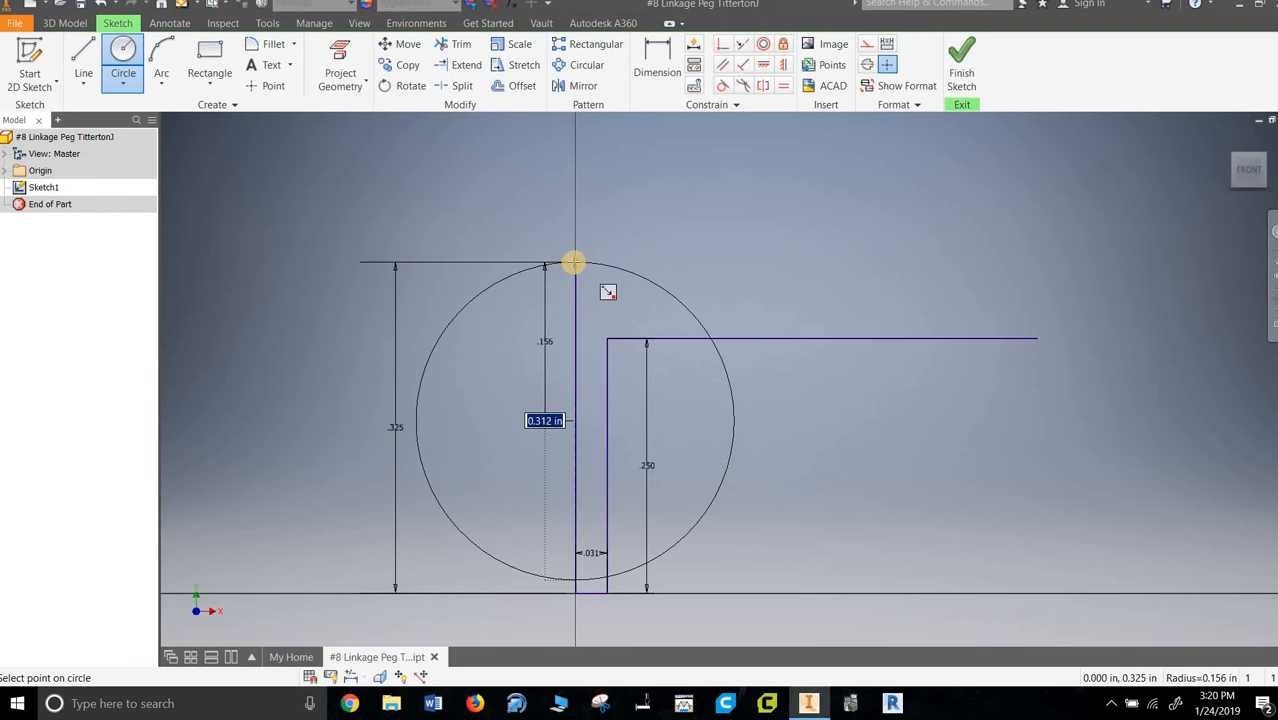
right_click(607, 291)
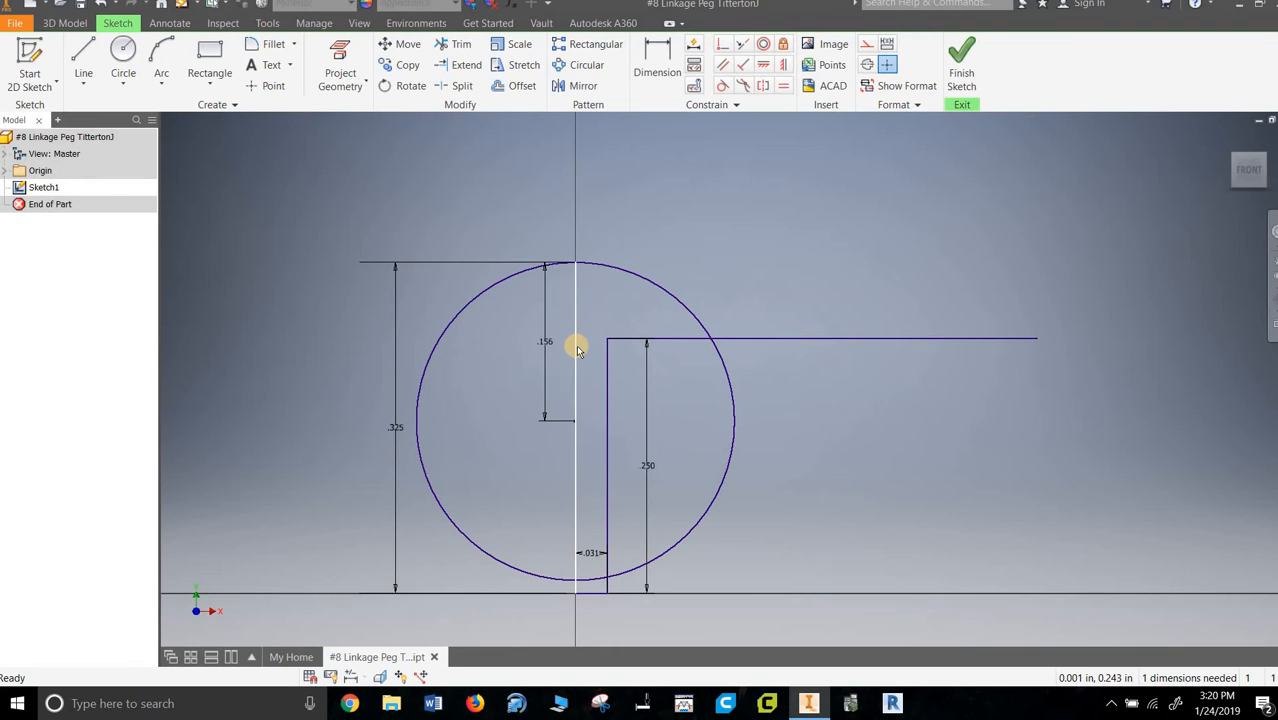
mouse_move(575, 348)
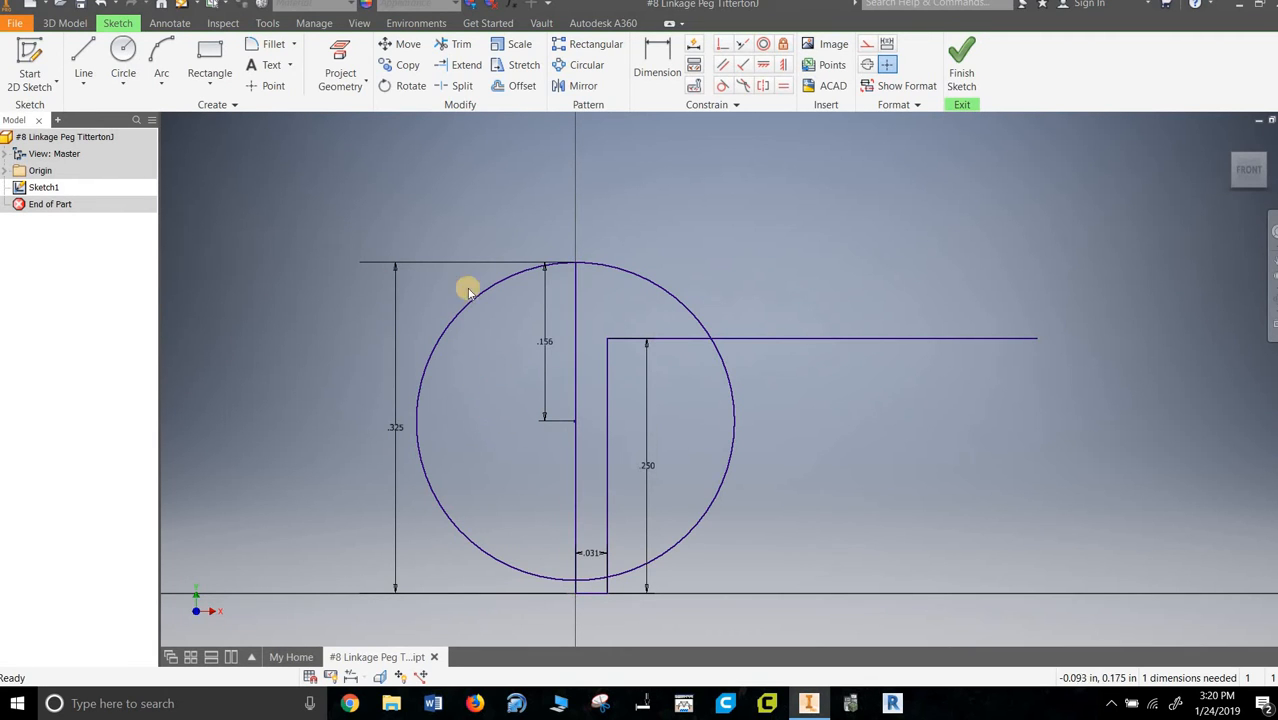
Trim the circle into a curved head joined to the stepped peg outline
left_click(461, 43)
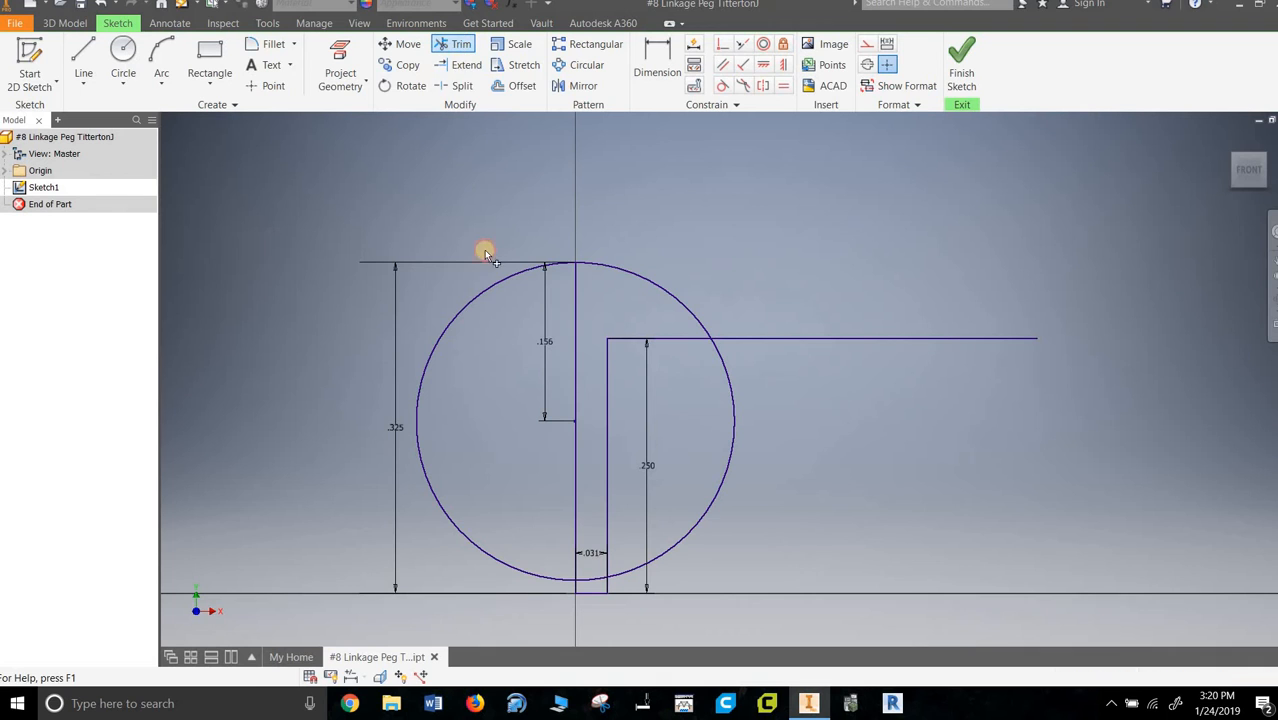
left_click(485, 250)
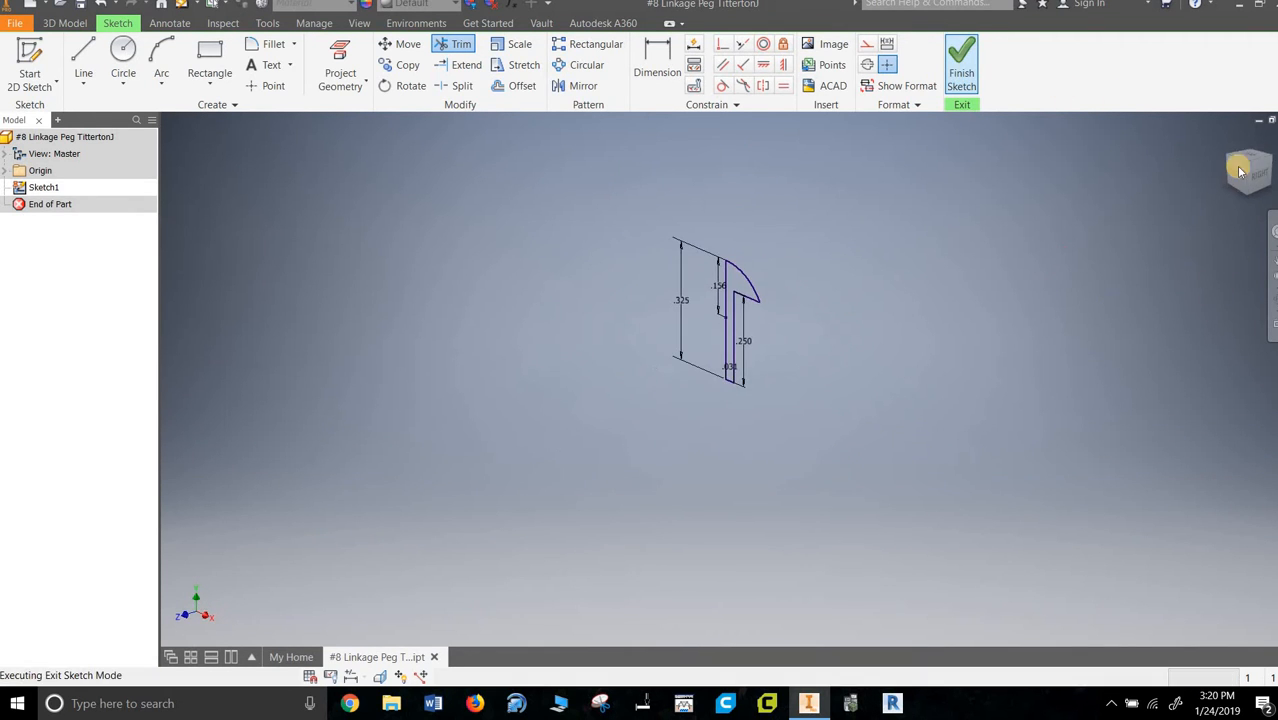
Finish the sketch and revolve the profile fully about the shaft's inner edge
left_click(961, 60)
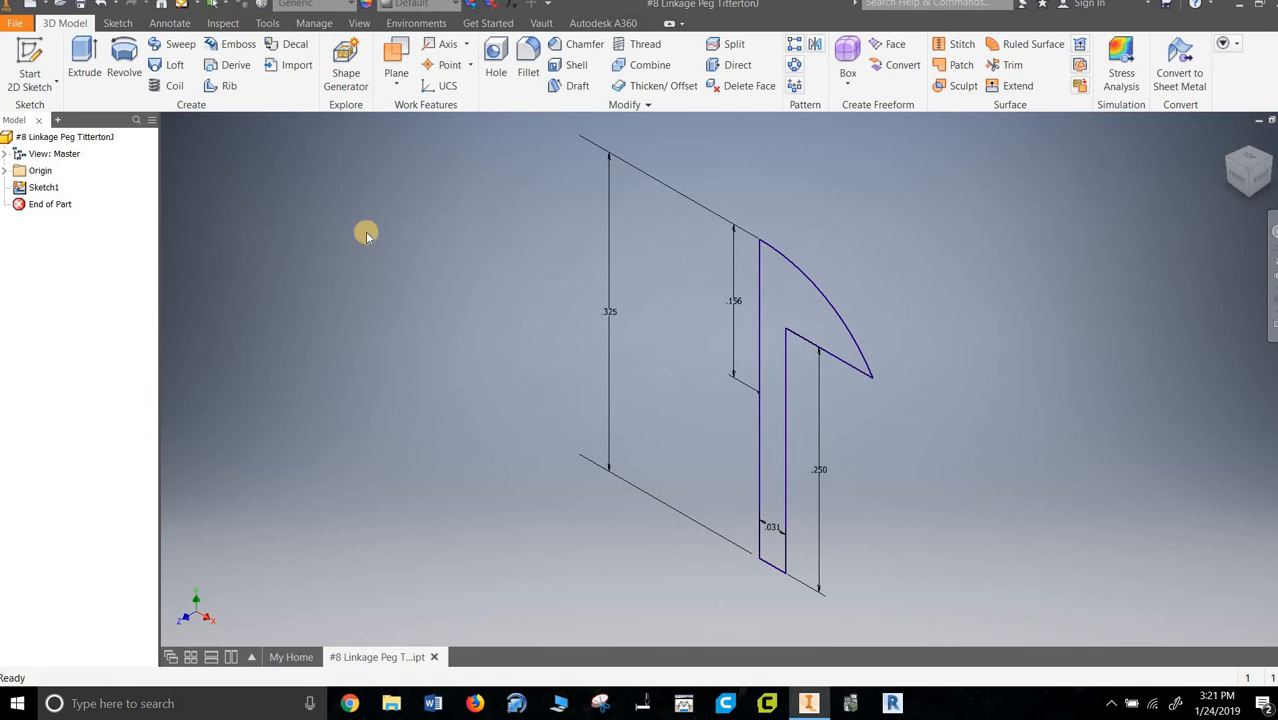
left_click(124, 57)
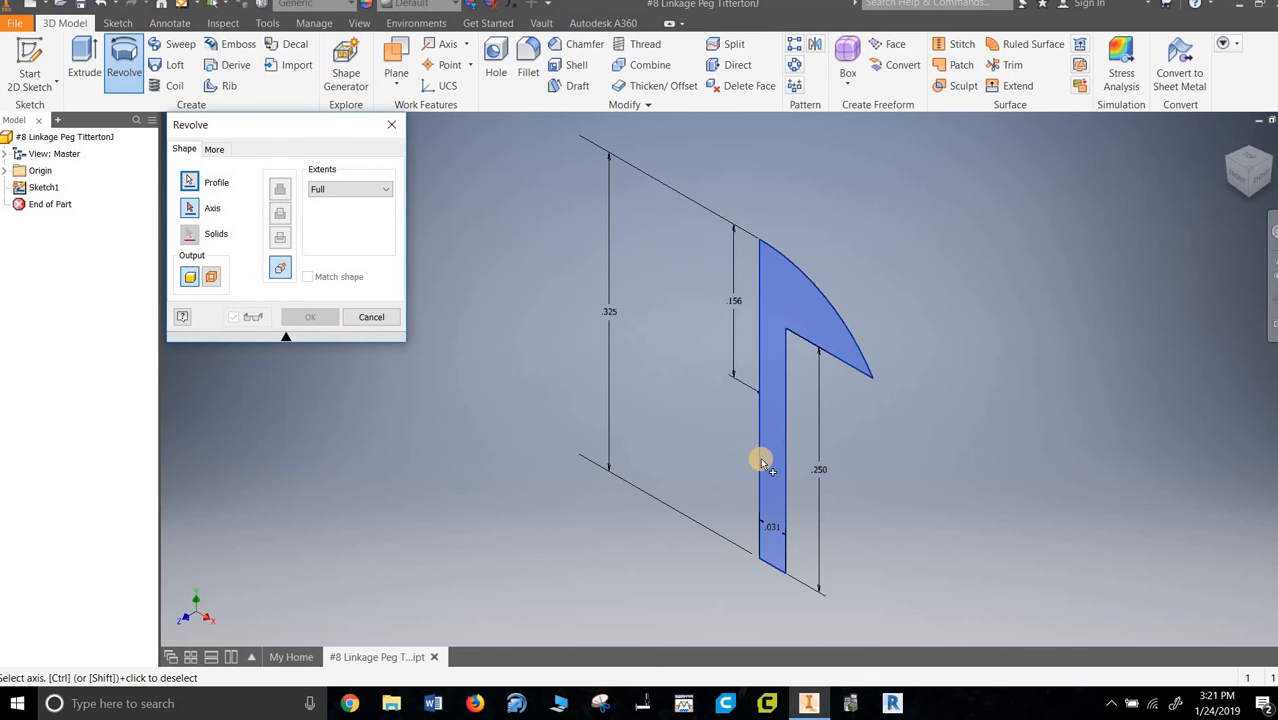
left_click(760, 460)
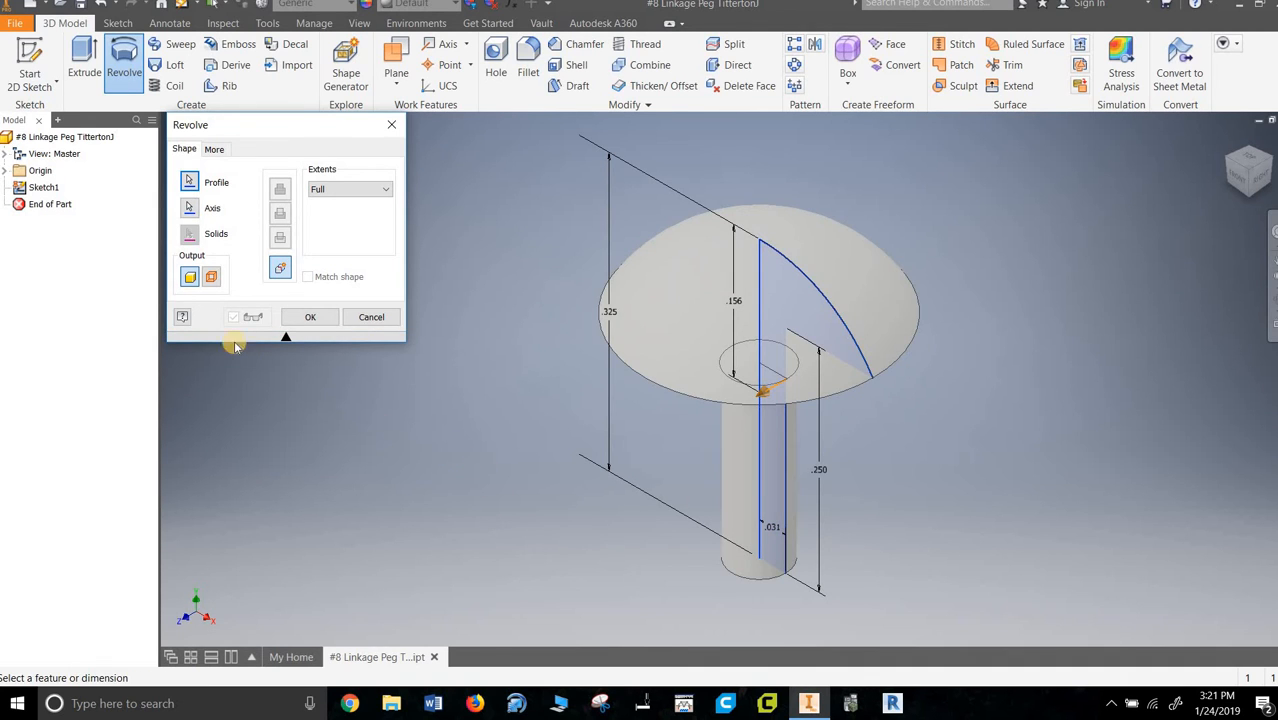
left_click(310, 317)
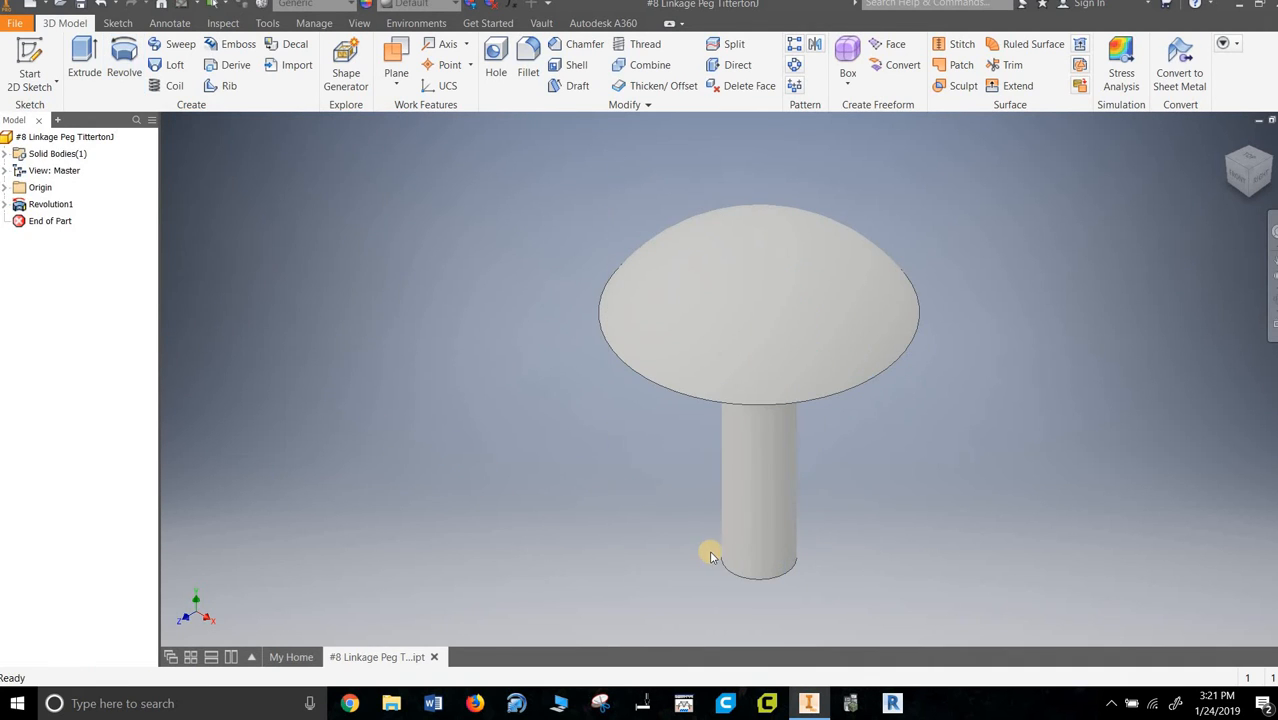
Orbit the peg to inspect the underside of the head, the shaft and its bottom end
left_click_drag(710, 555, 900, 485)
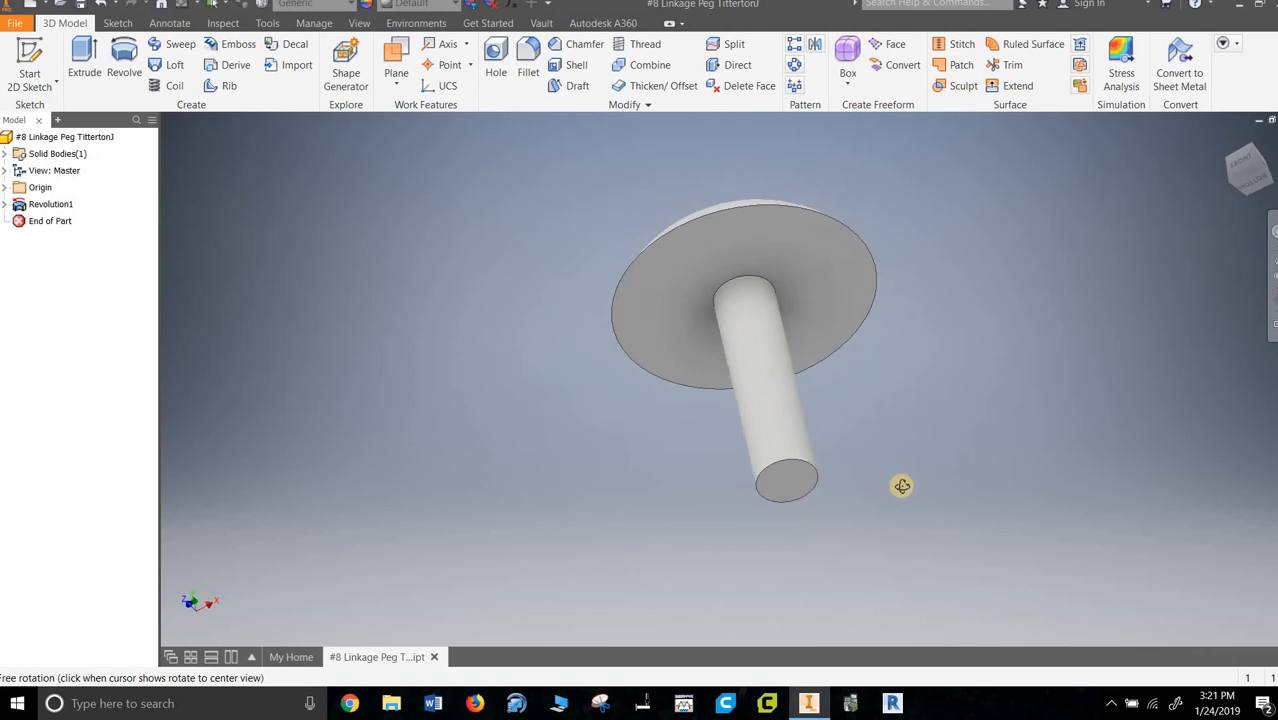
left_click_drag(902, 486, 862, 530)
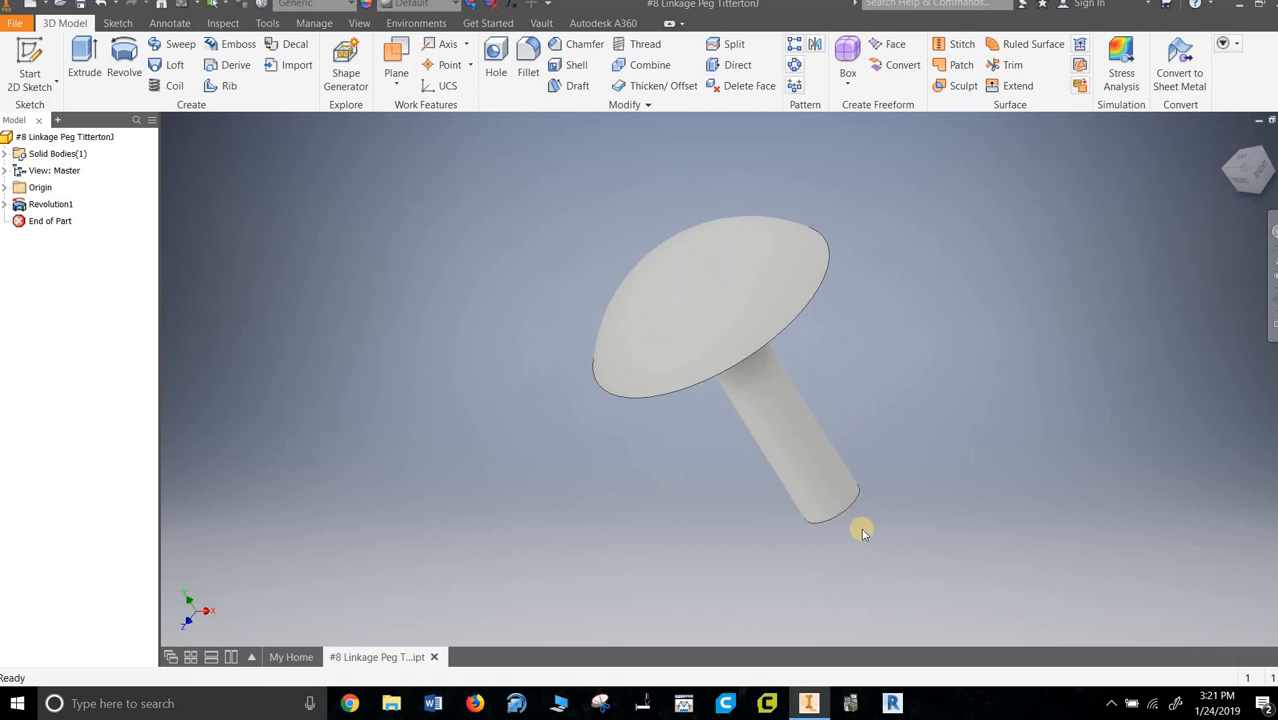
mouse_move(805, 530)
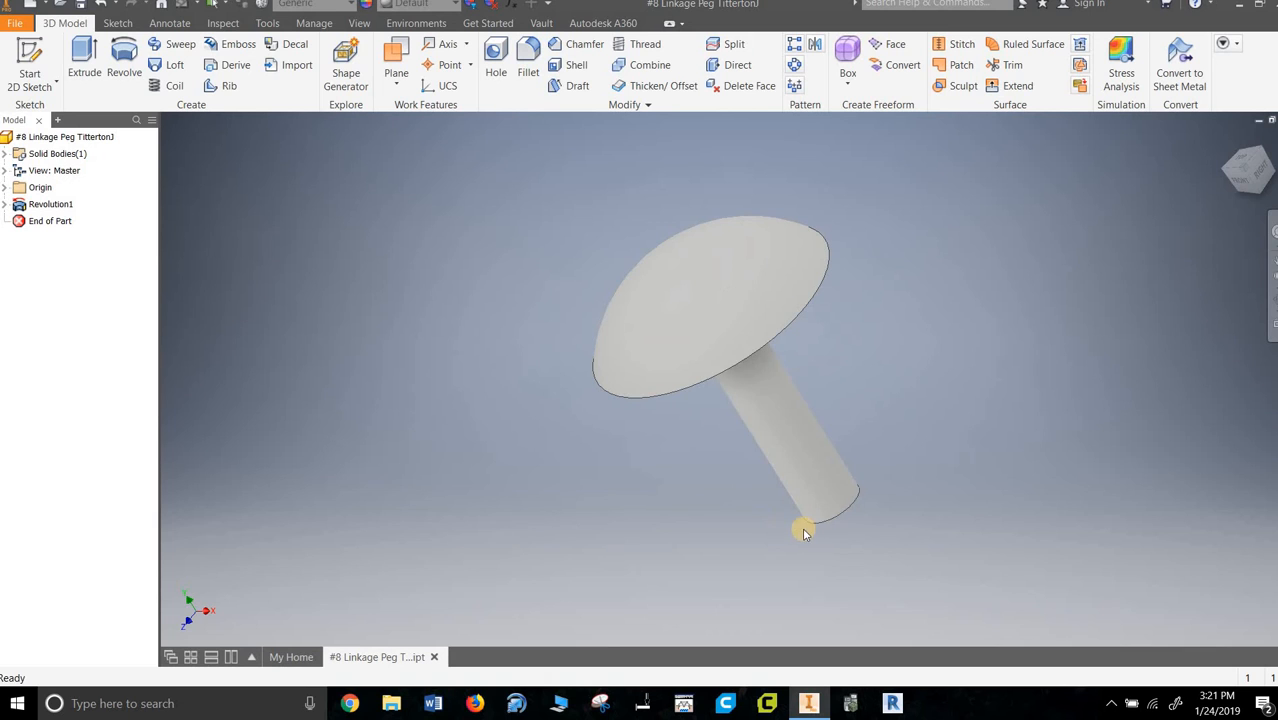
left_click_drag(805, 530, 818, 490)
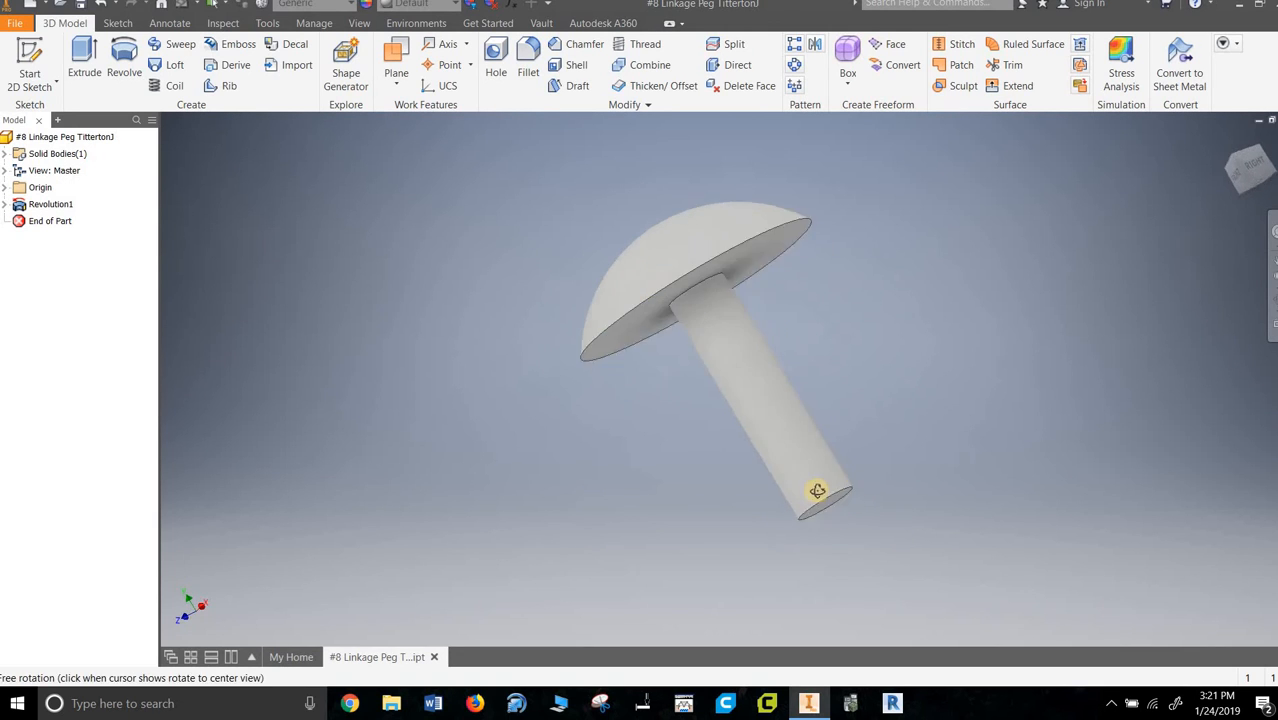
left_click_drag(817, 490, 780, 480)
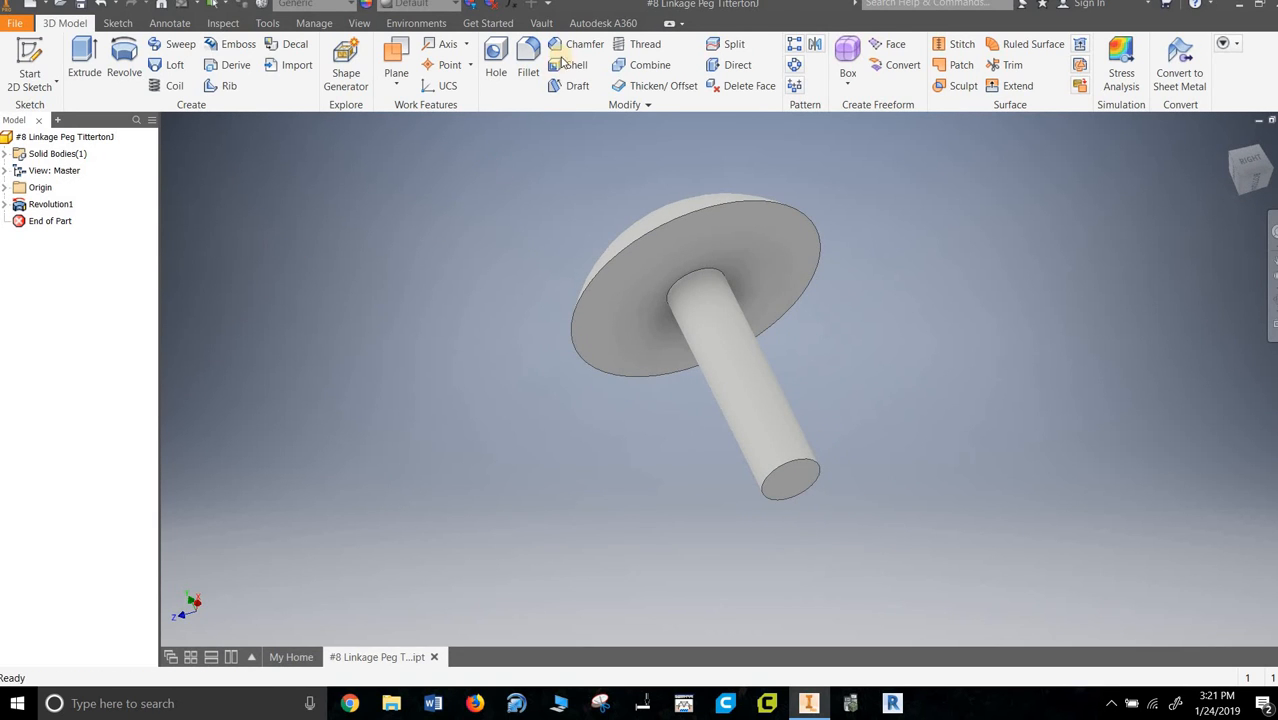
Bevel the bottom circular edge of the shaft with a .01 chamfer
left_click(585, 43)
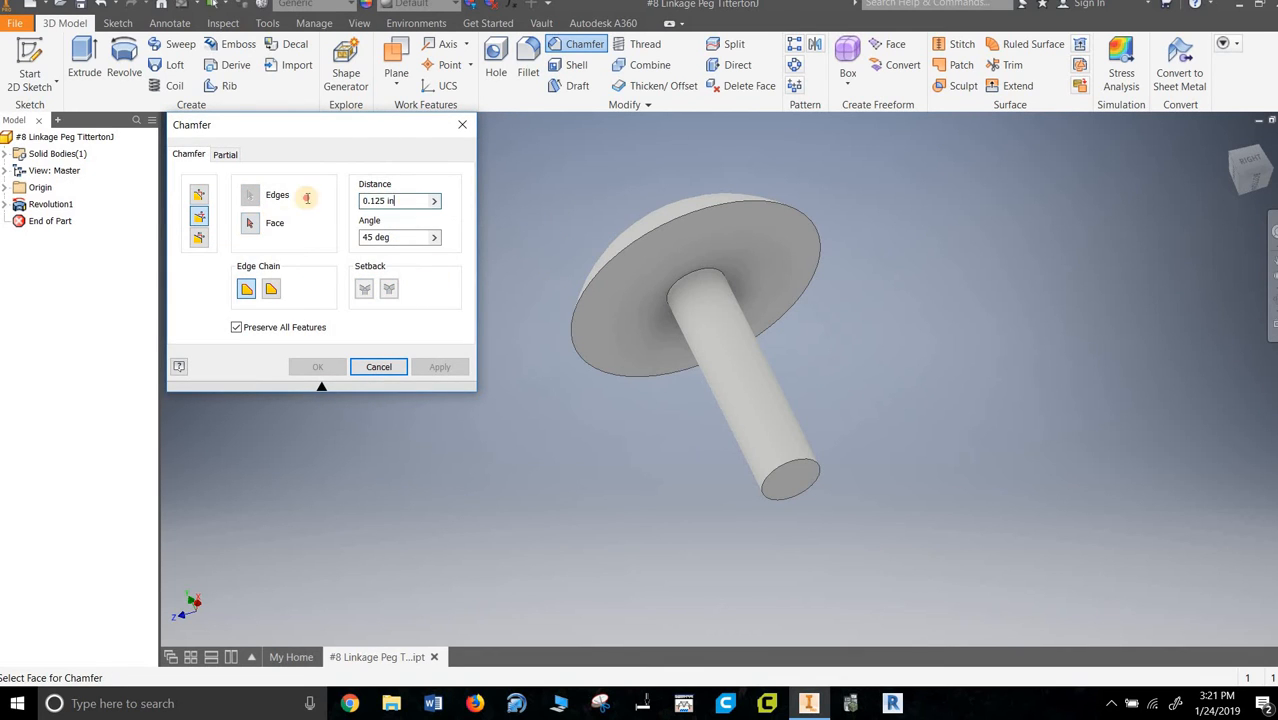
type(".01")
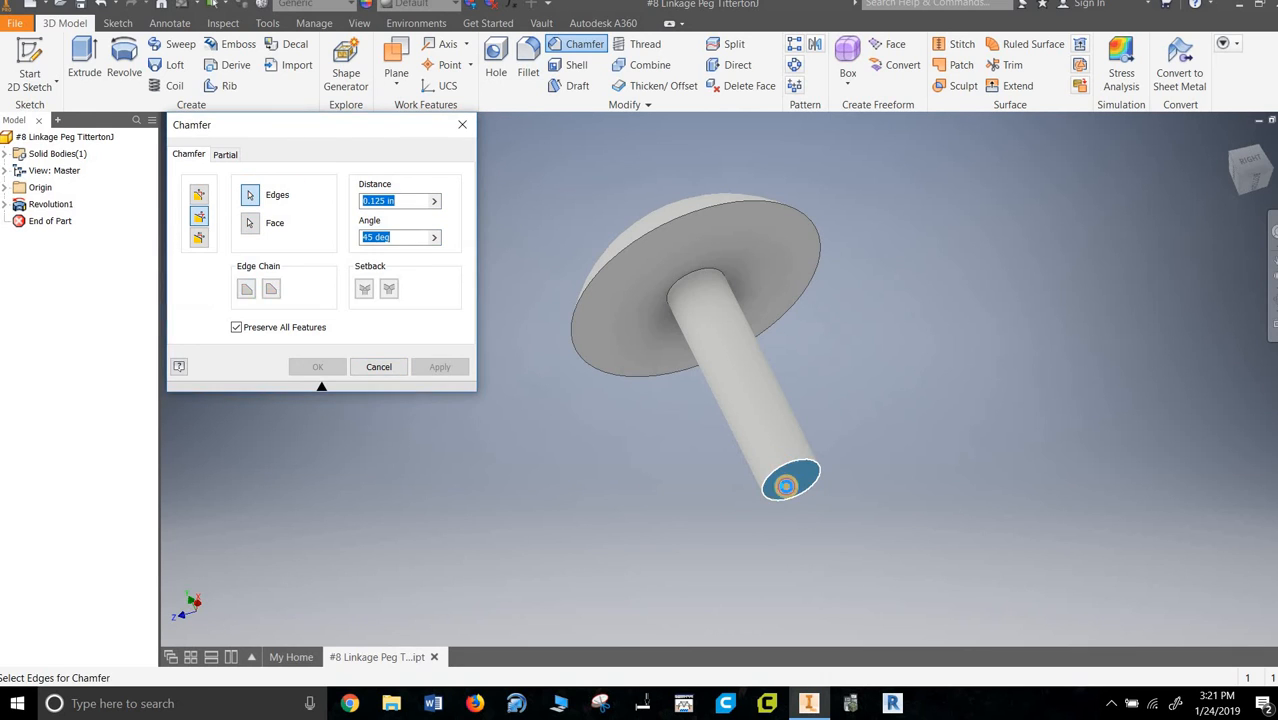
left_click(440, 366)
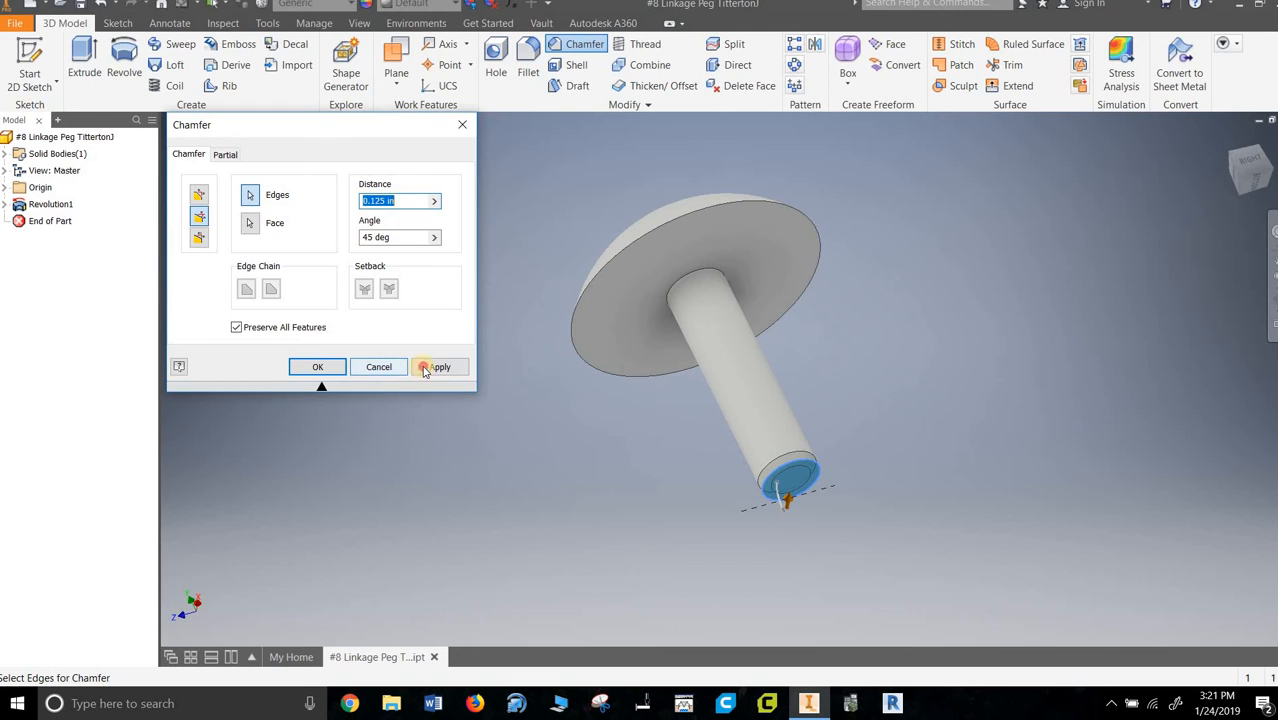
left_click(440, 366)
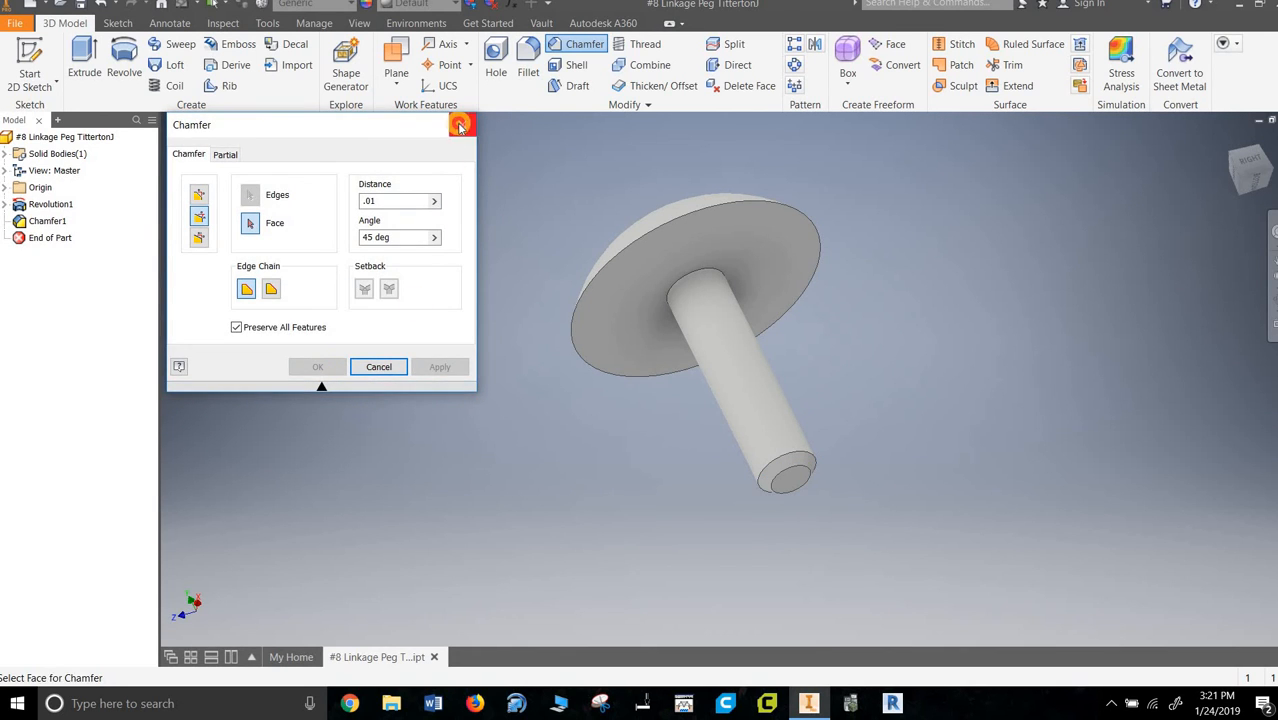
left_click(459, 124)
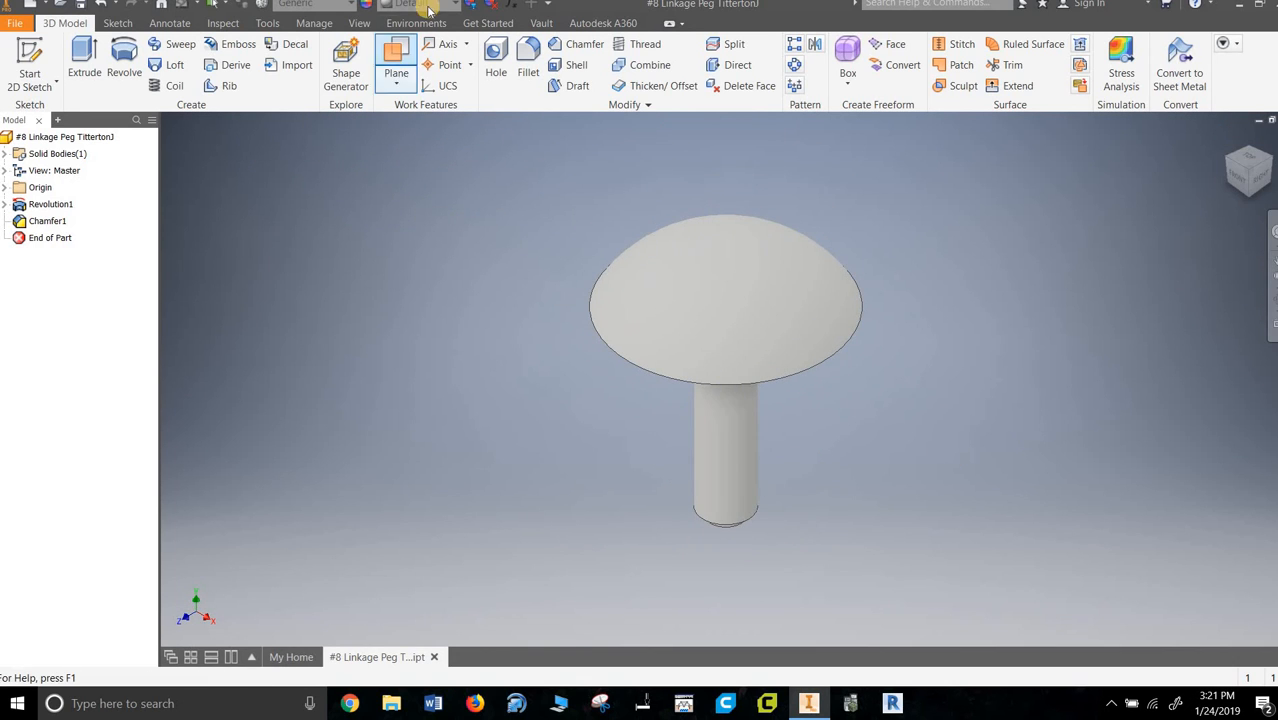
Apply the Galvanized appearance from the Quick Access Toolbar dropdown
left_click(410, 4)
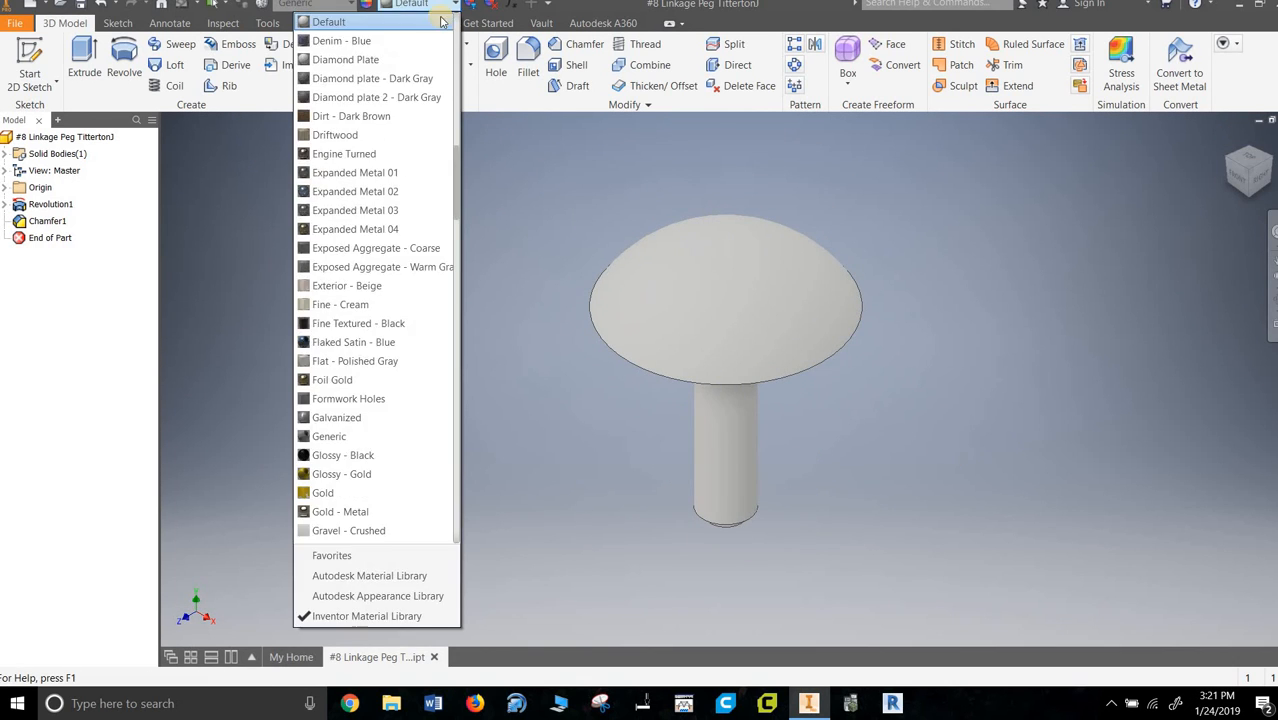
mouse_move(362, 388)
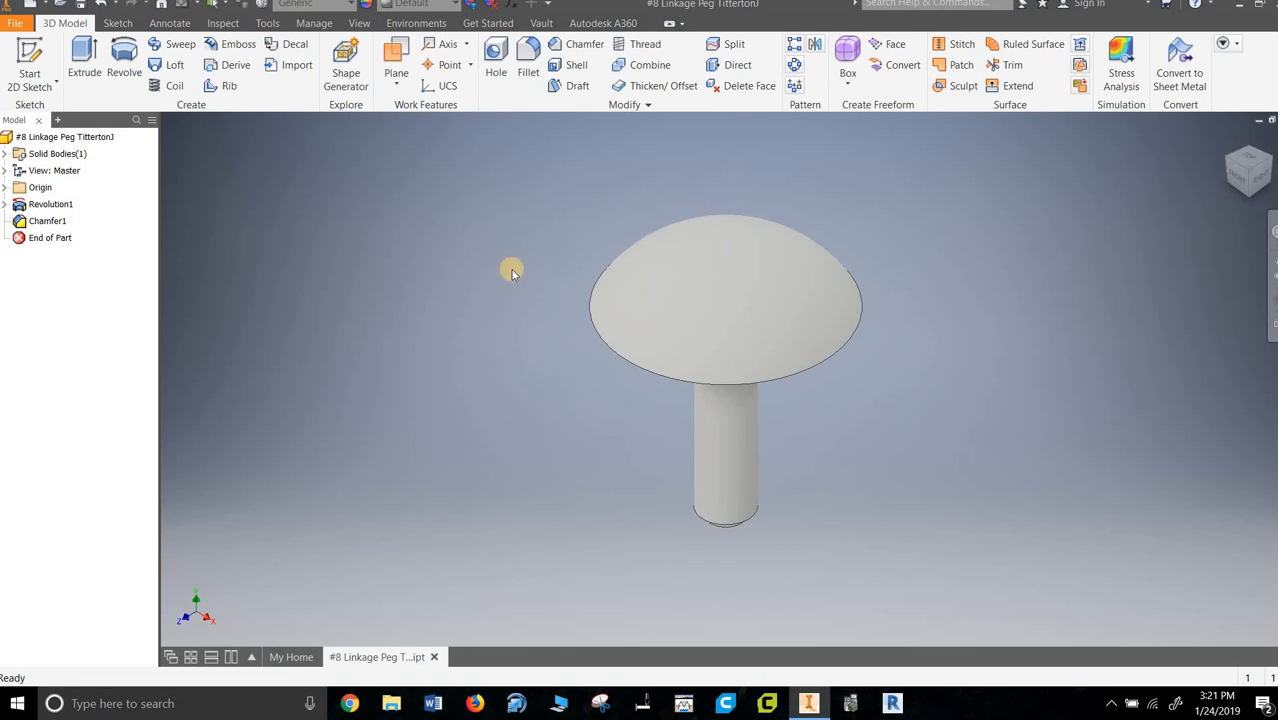
left_click(410, 4)
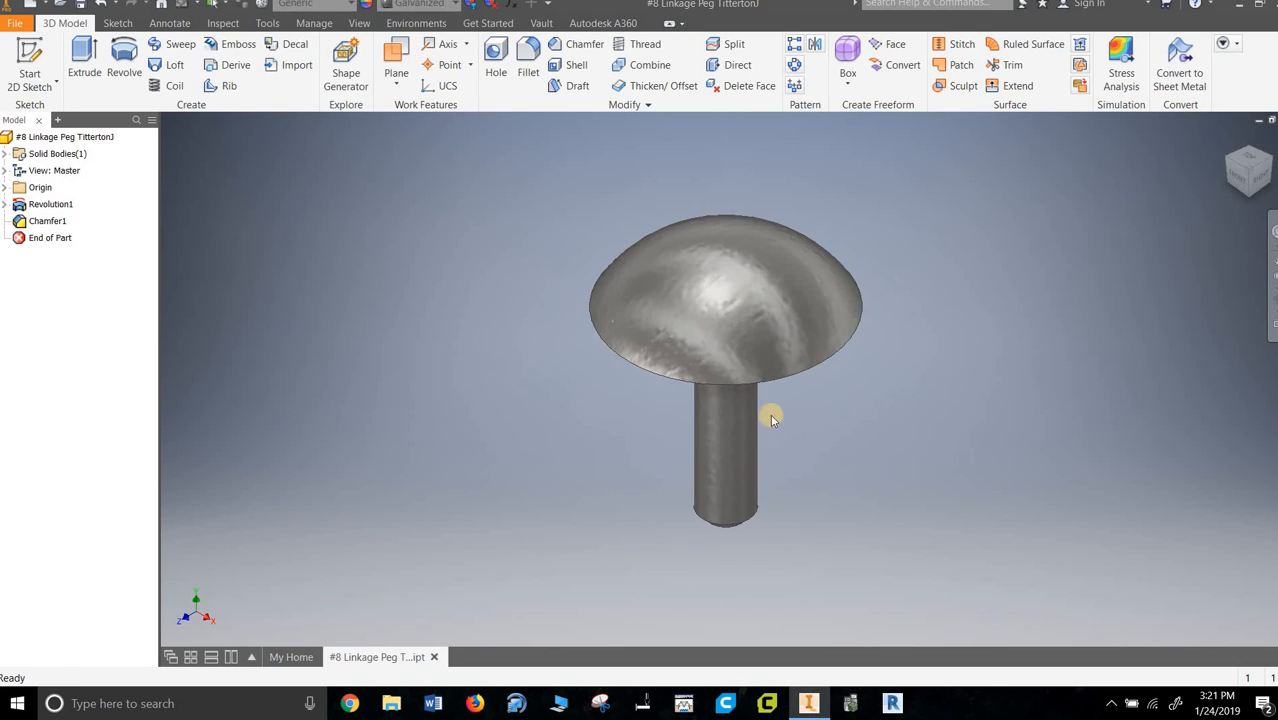
mouse_move(175, 85)
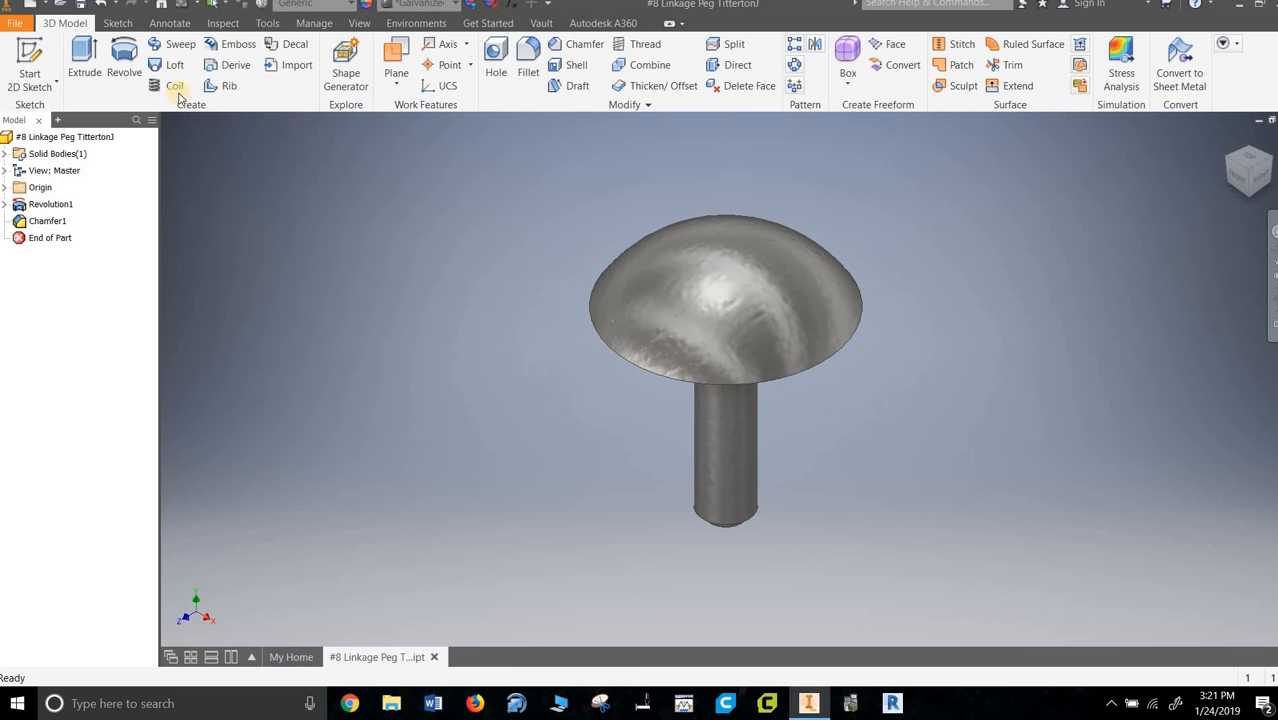
mouse_move(435, 362)
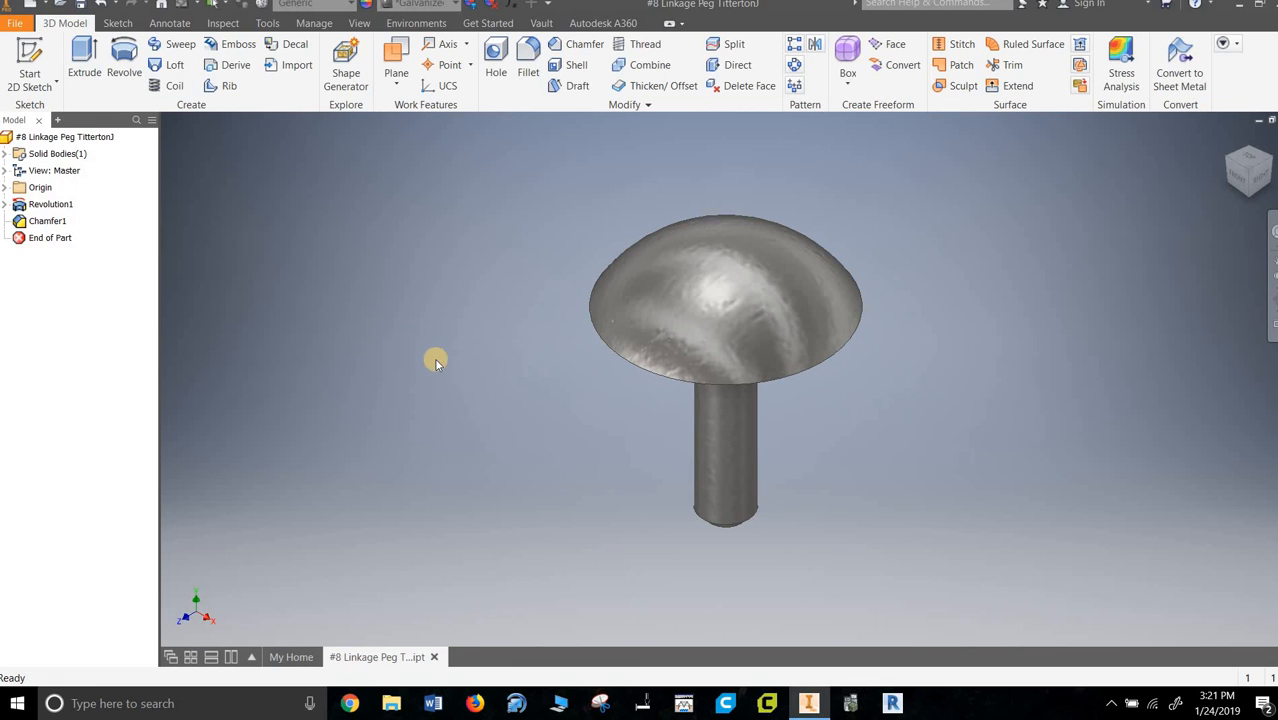